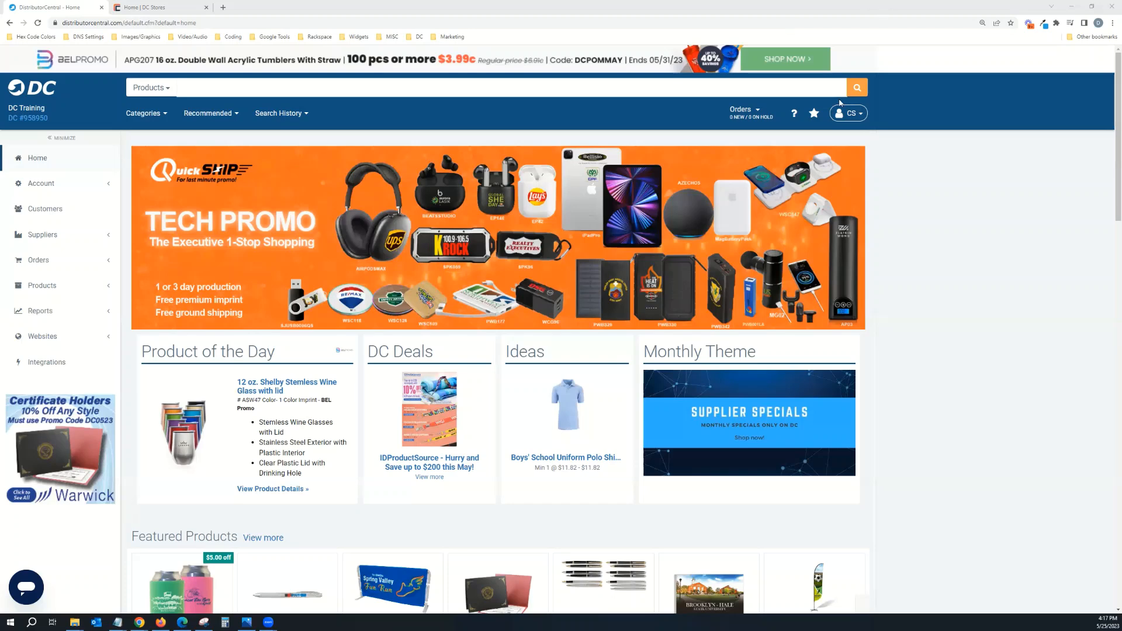
# Step: Go to the account's Child Accounts page
pyautogui.click(41, 184)
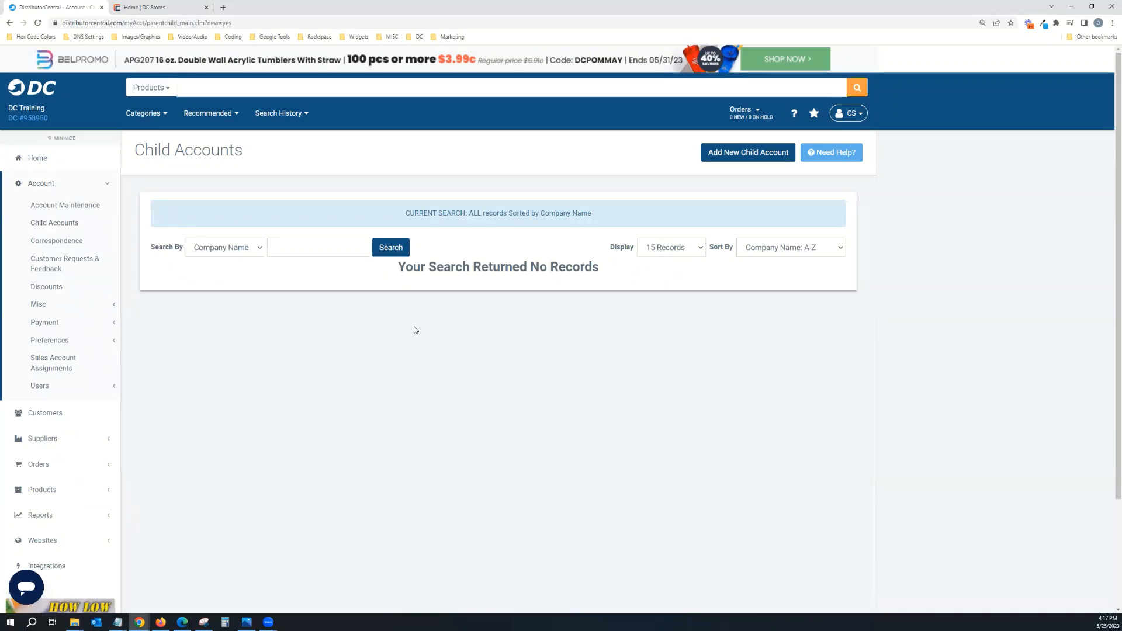
pyautogui.moveTo(390, 299)
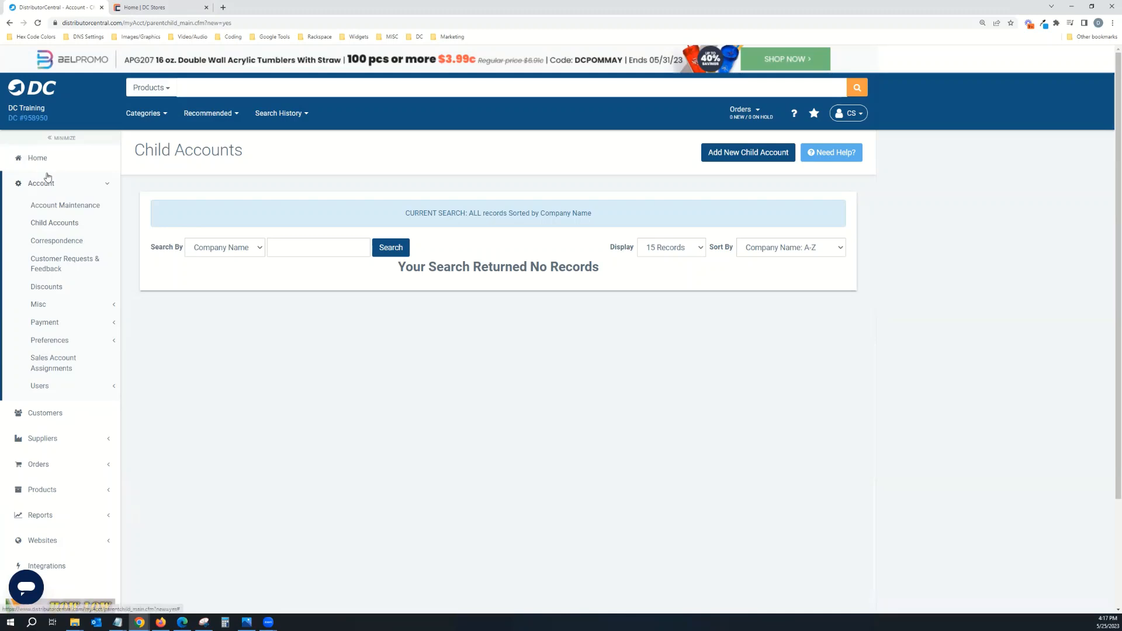
pyautogui.moveTo(55, 191)
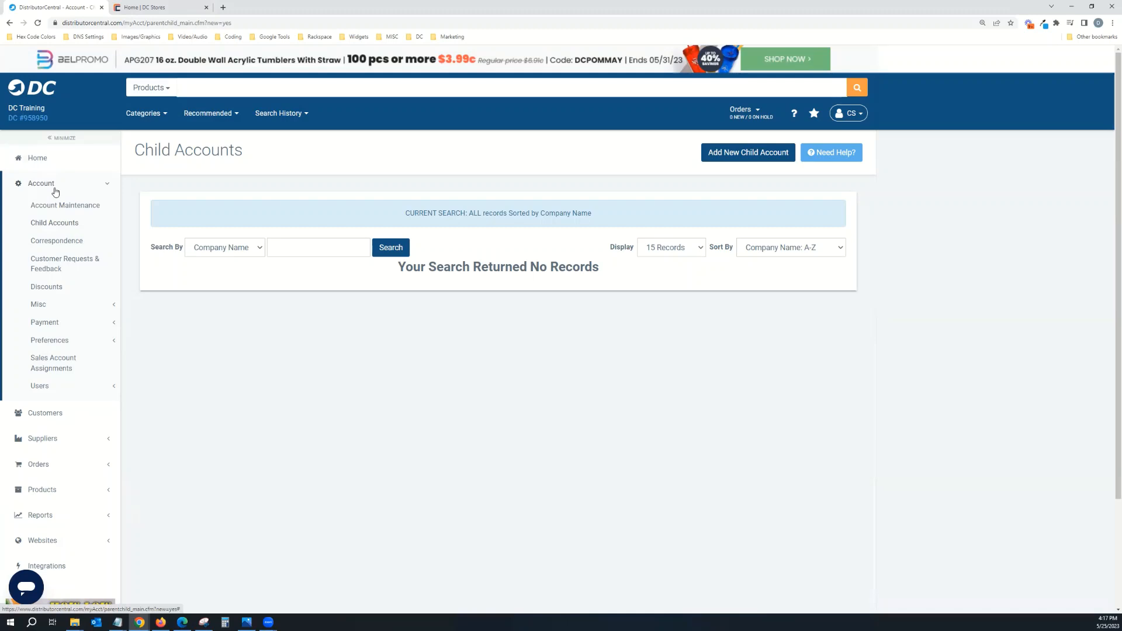
pyautogui.moveTo(102, 187)
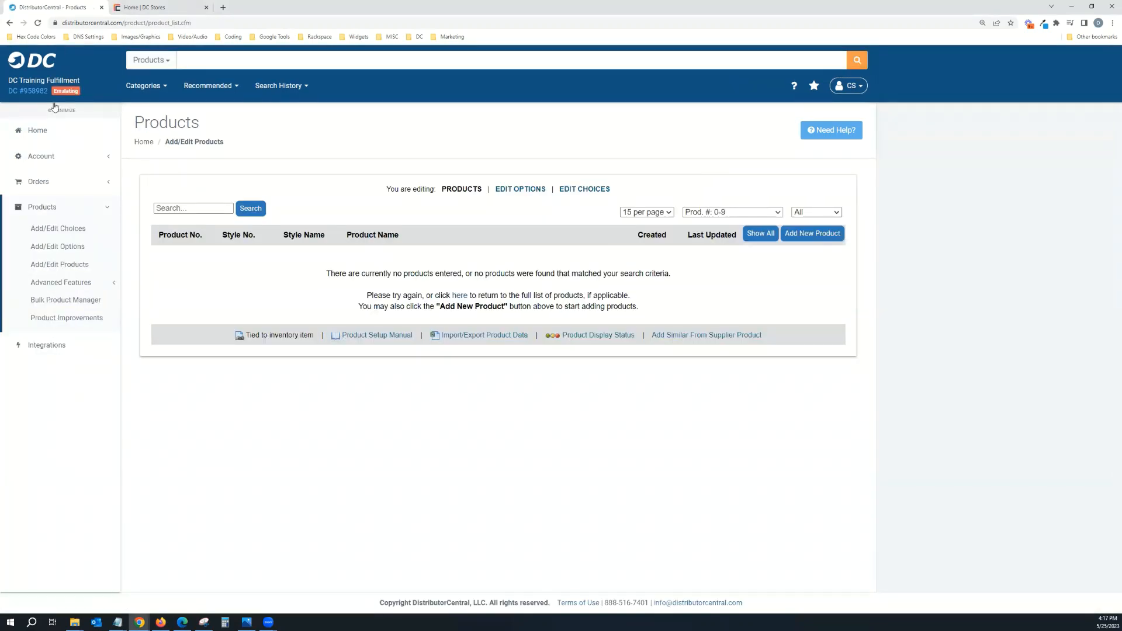
pyautogui.moveTo(117, 228)
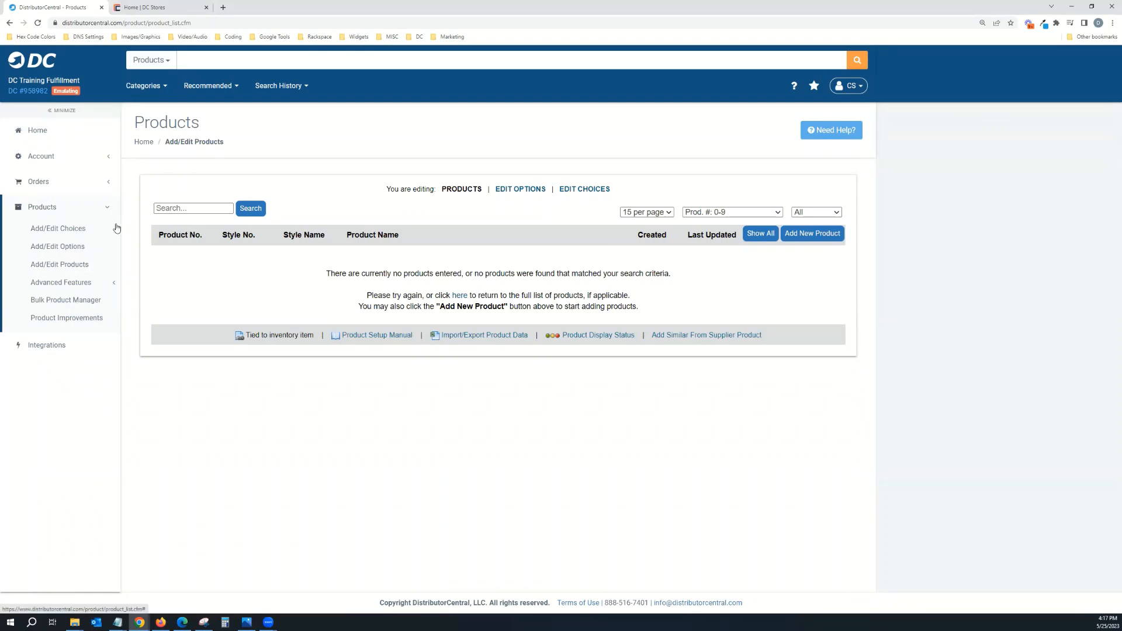
pyautogui.moveTo(36, 116)
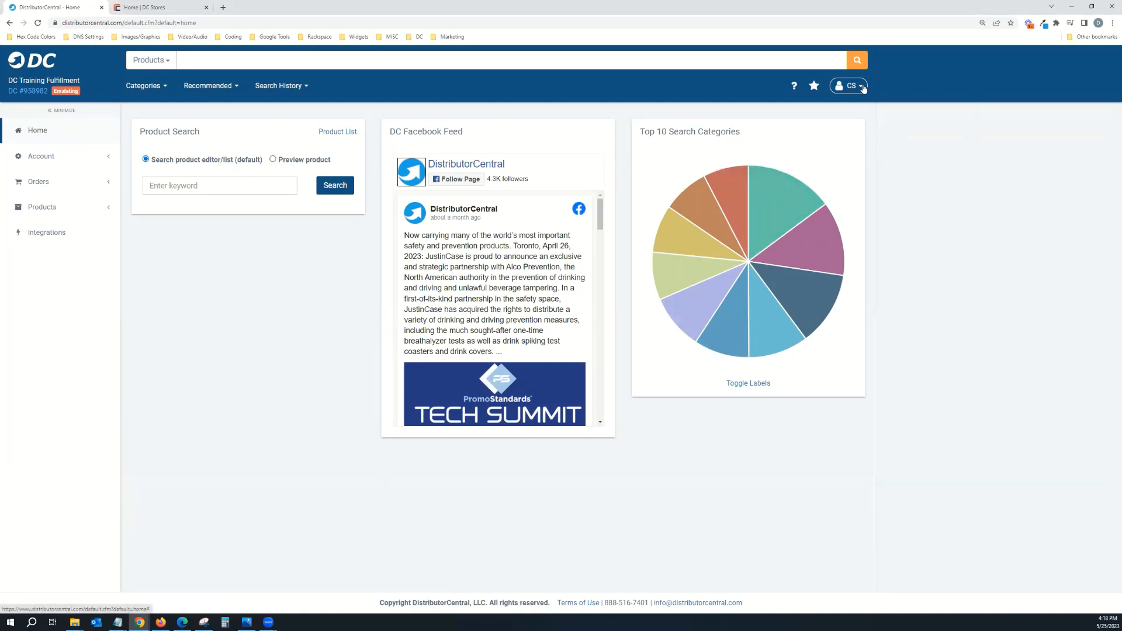
# Step: Return to the parent account, log into DC Training Fulfillment from Child Accounts, and switch to the DC Stores storefront
pyautogui.click(850, 85)
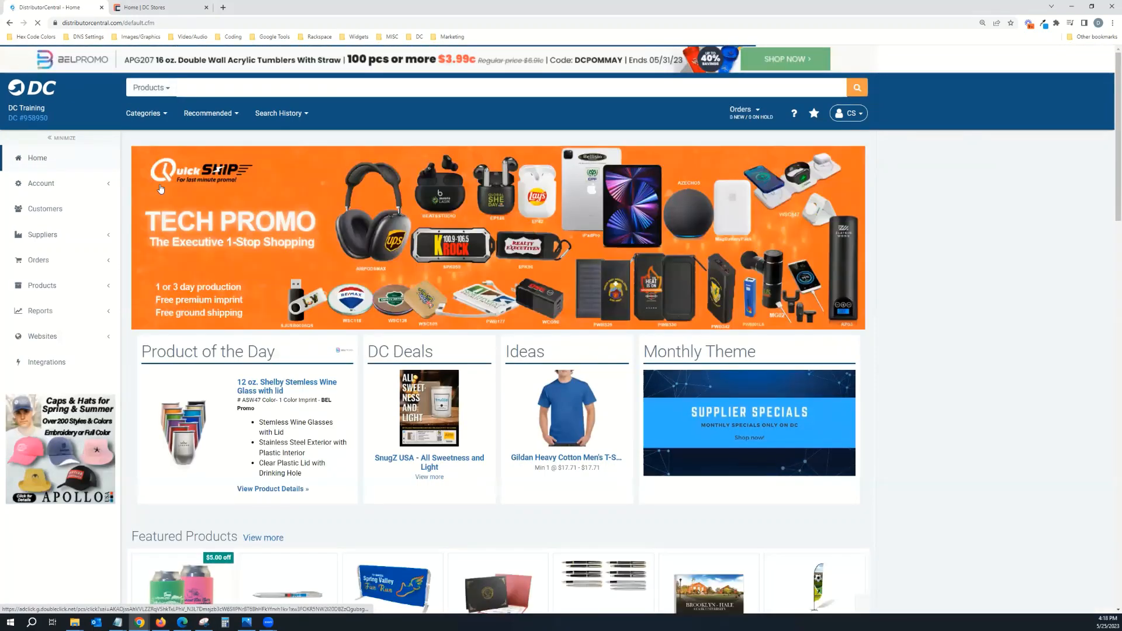
pyautogui.click(41, 184)
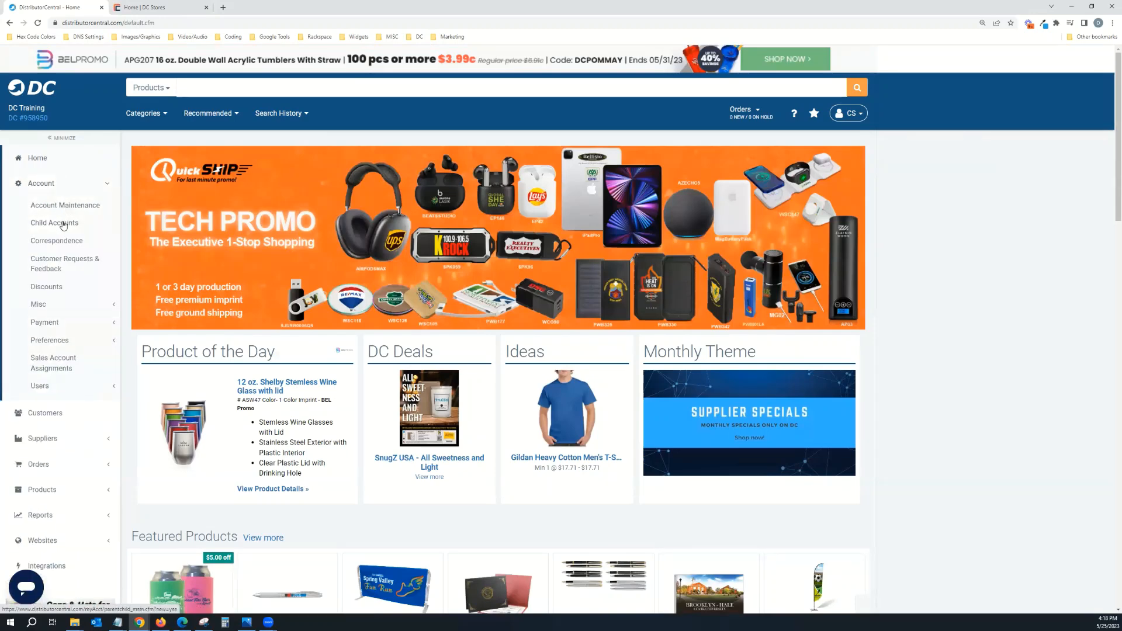
pyautogui.click(53, 222)
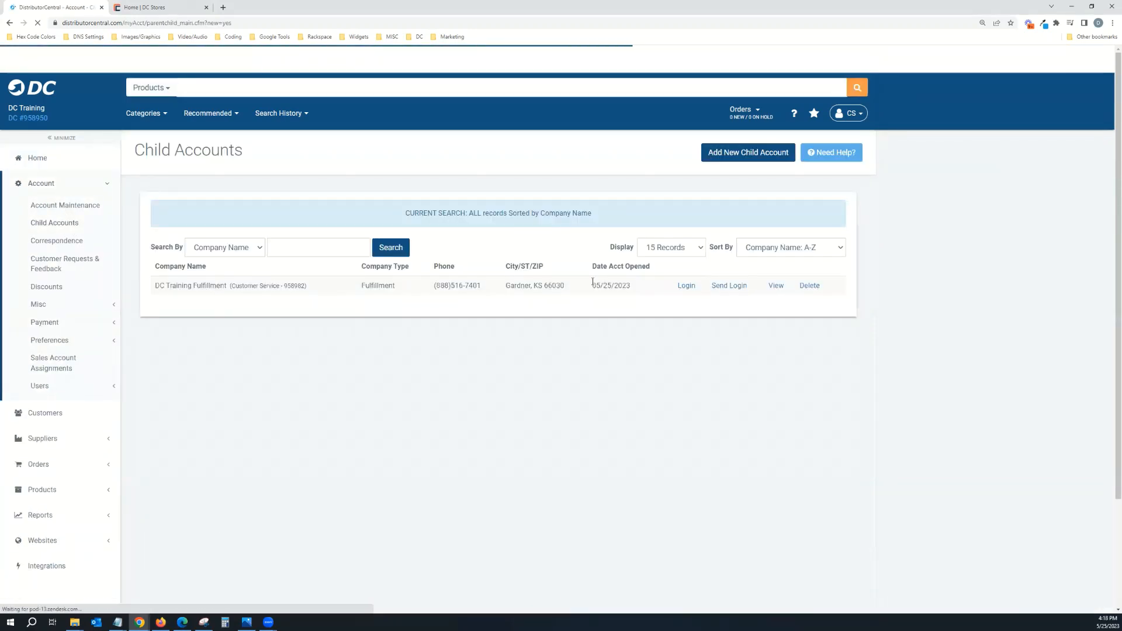
pyautogui.click(685, 285)
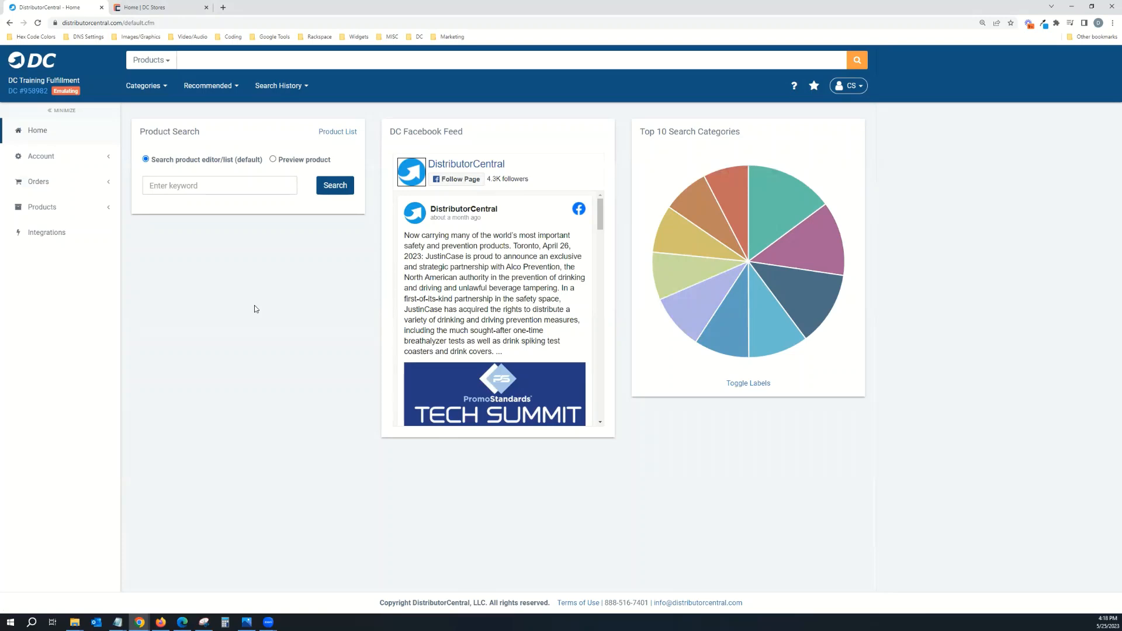
pyautogui.click(158, 7)
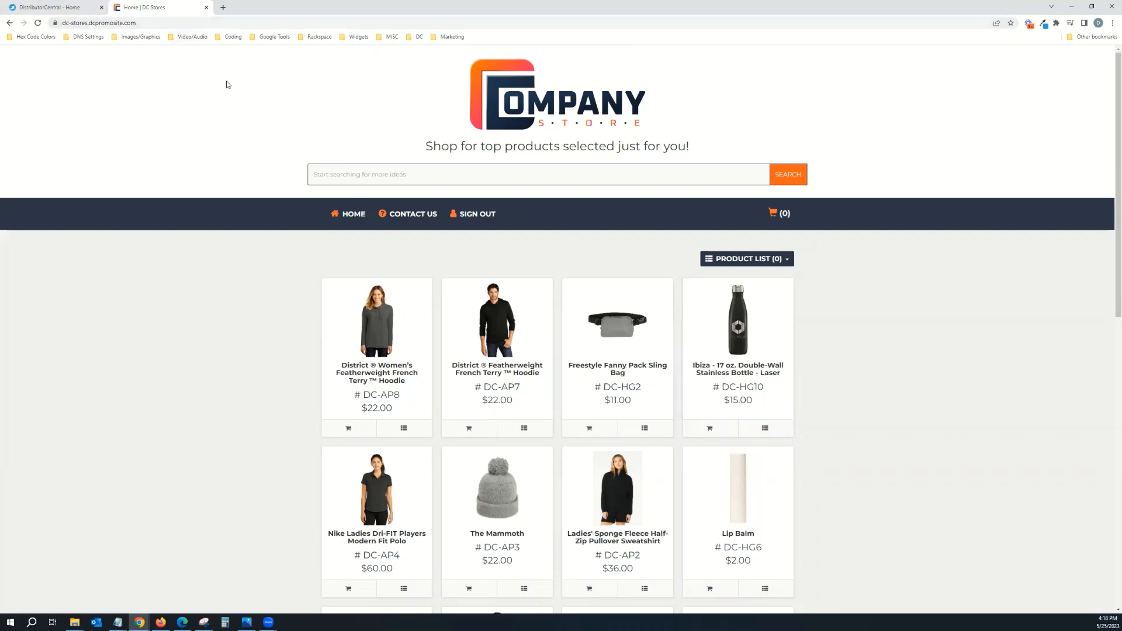
pyautogui.moveTo(596, 195)
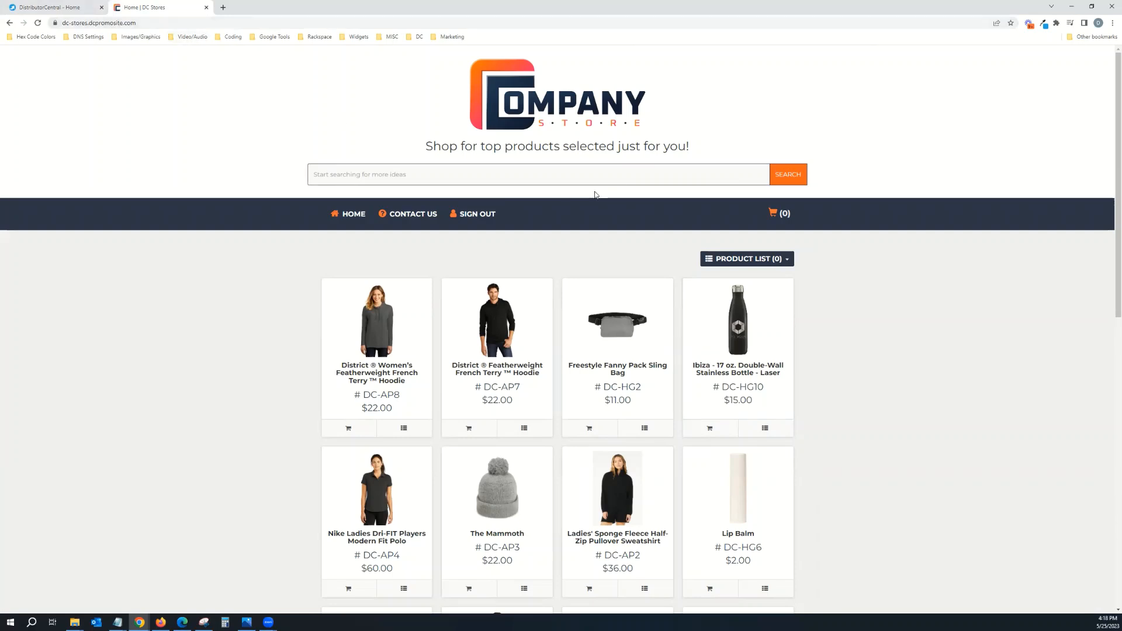
pyautogui.moveTo(592, 195)
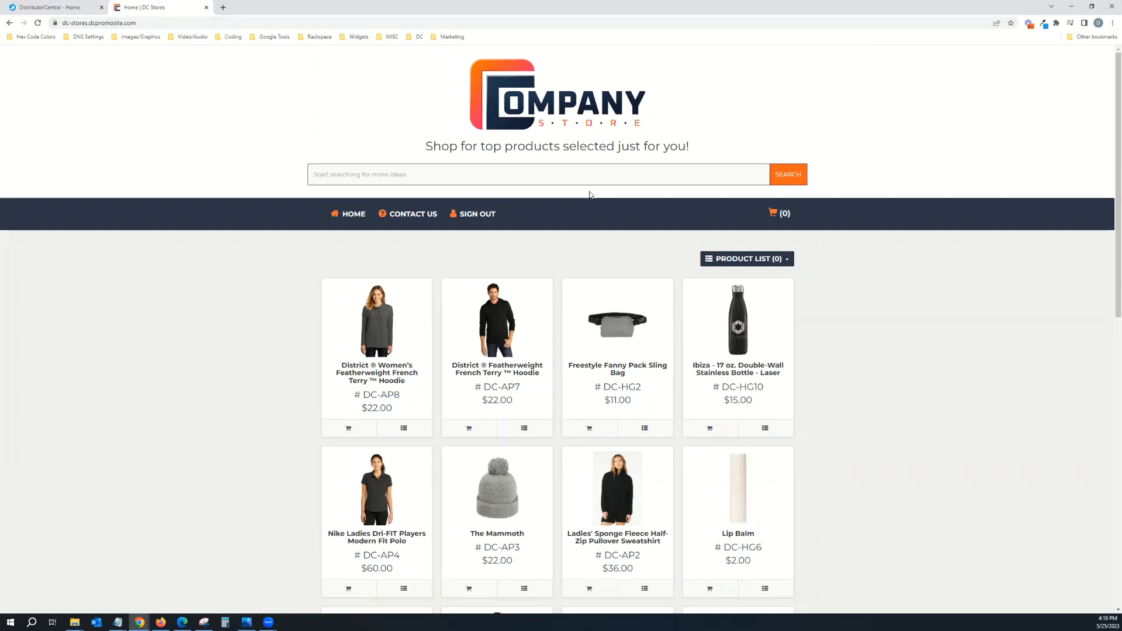
pyautogui.moveTo(764, 193)
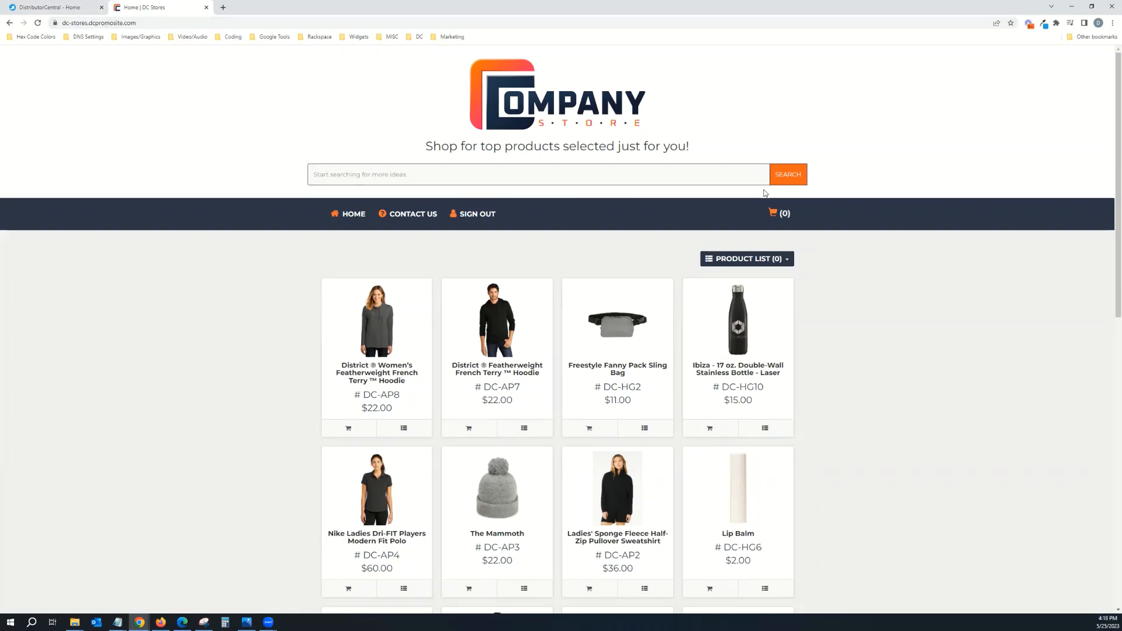
pyautogui.scroll(-3)
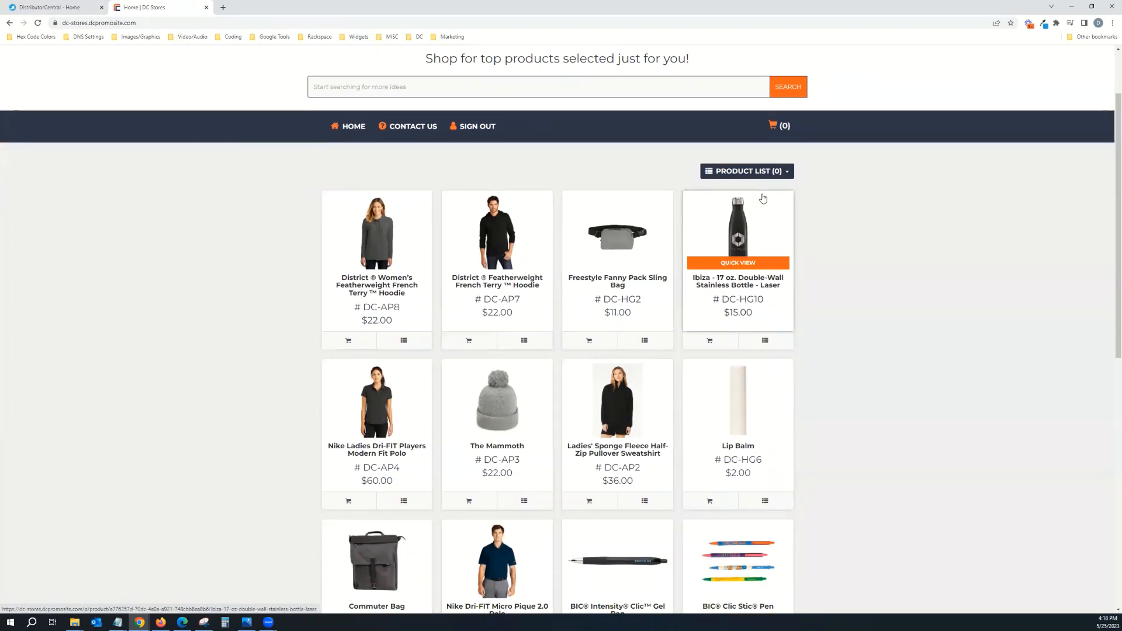
pyautogui.scroll(-3)
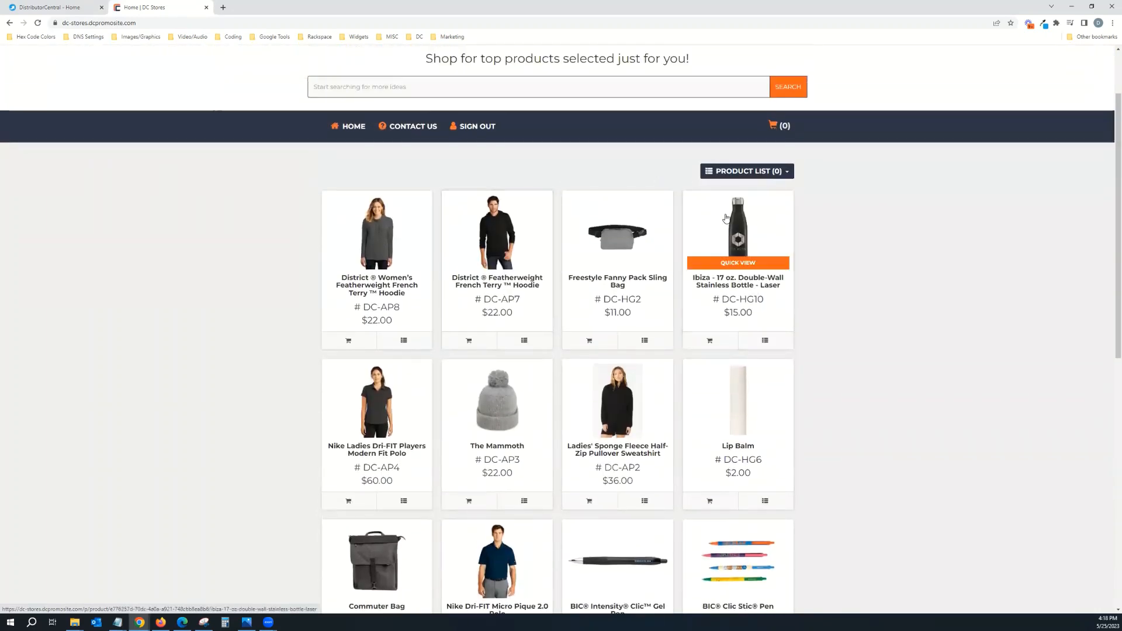
pyautogui.moveTo(760, 221)
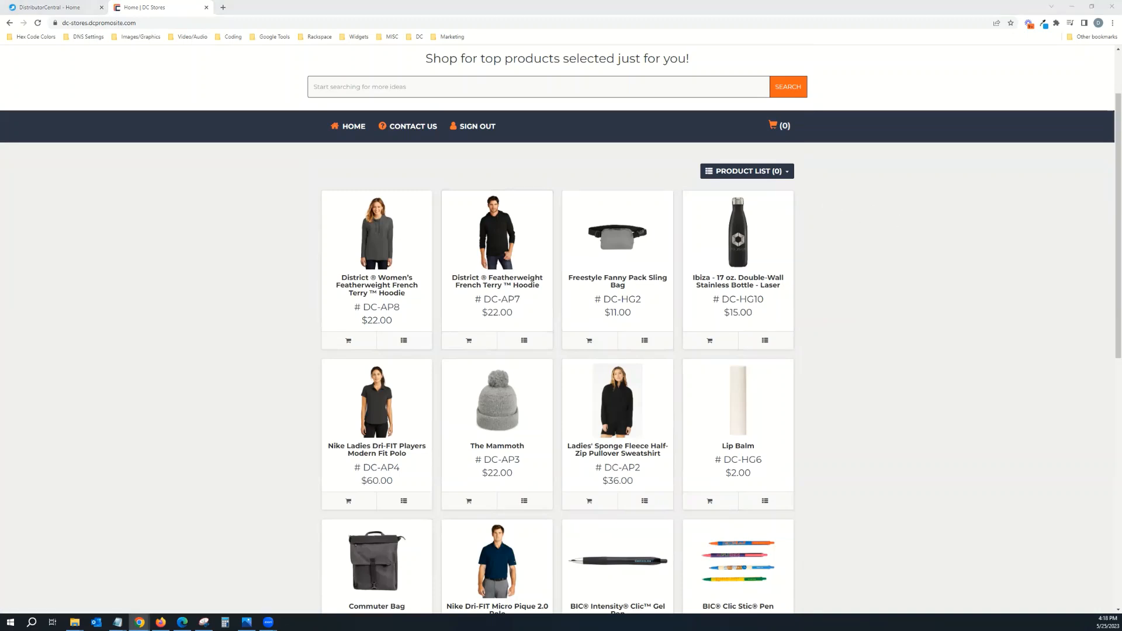
pyautogui.moveTo(324, 314)
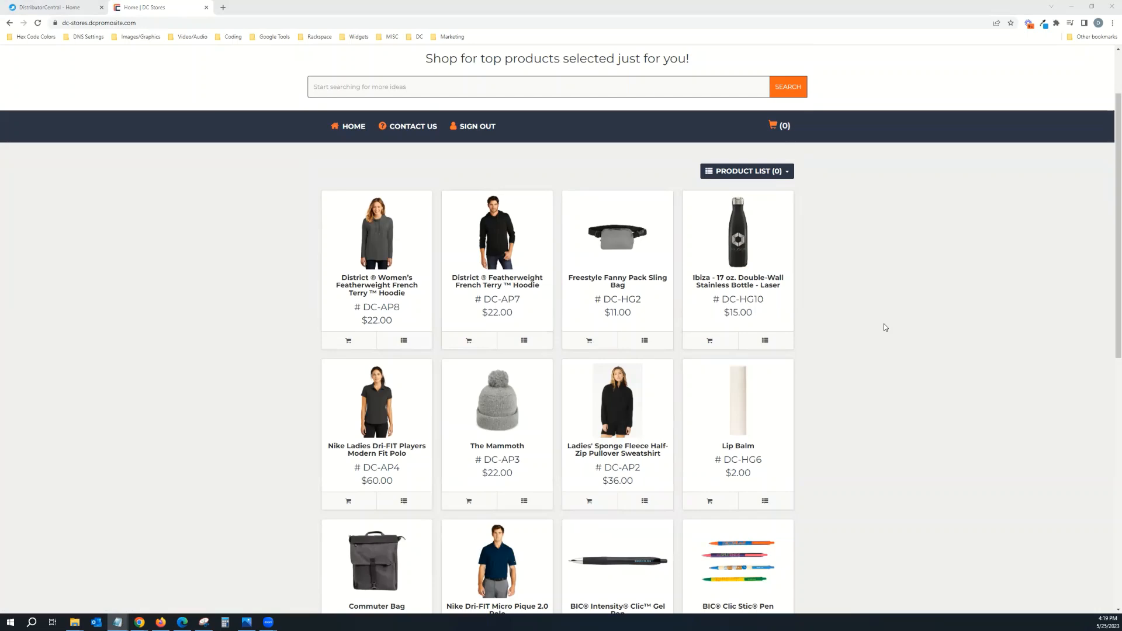
pyautogui.moveTo(617, 233)
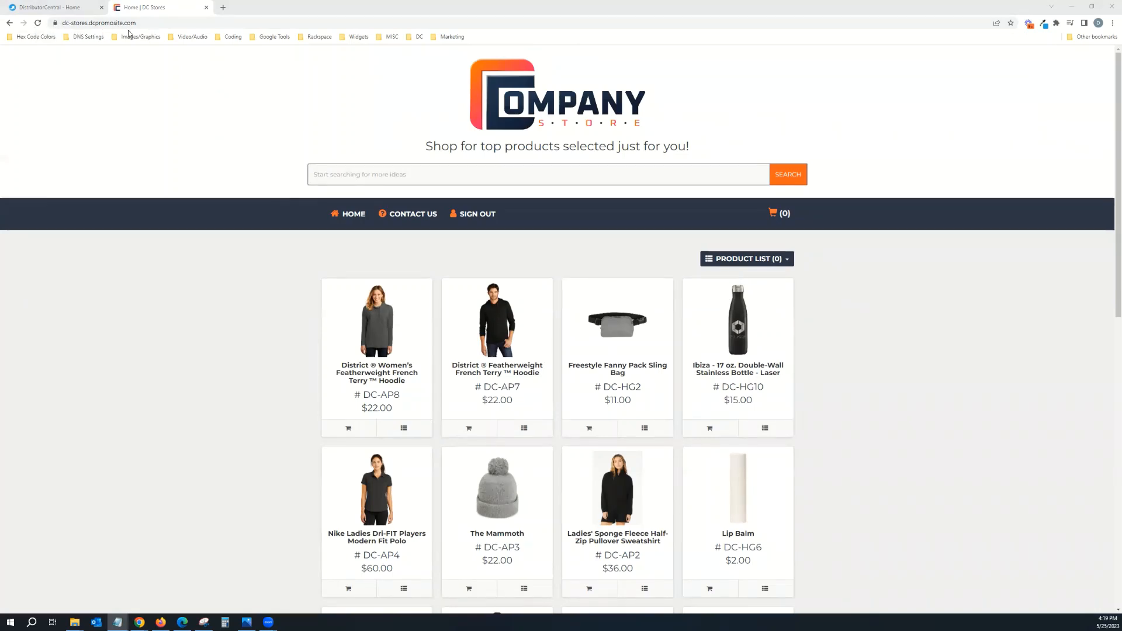
pyautogui.moveTo(375, 318)
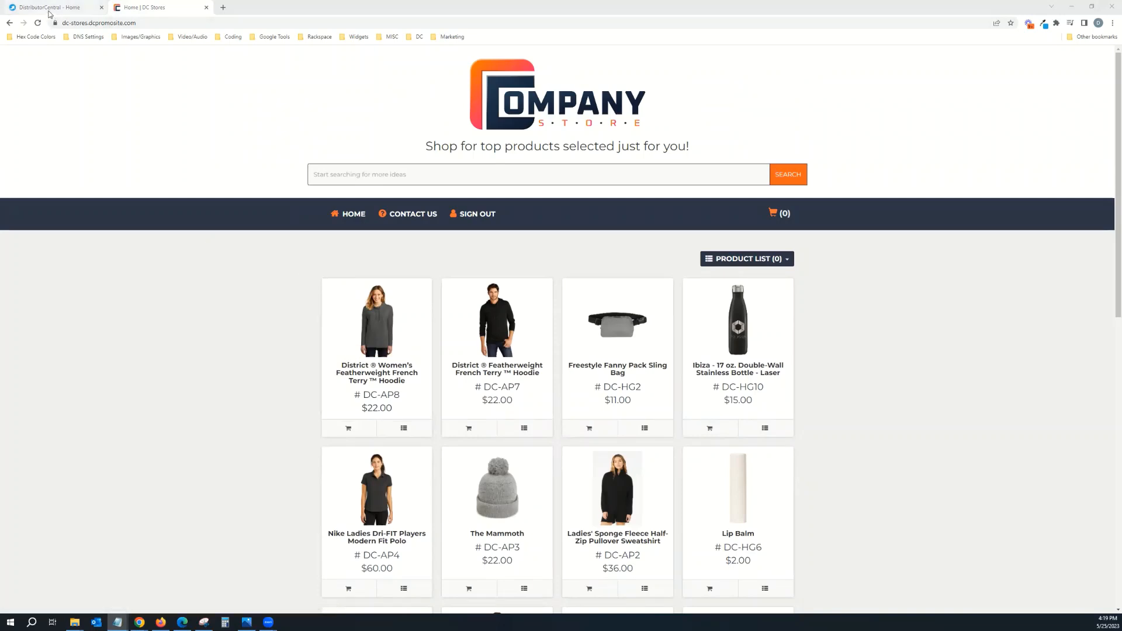
# Step: Back in DistributorCentral, reach Copy Supplier Products under Products > Advanced Features
pyautogui.click(50, 7)
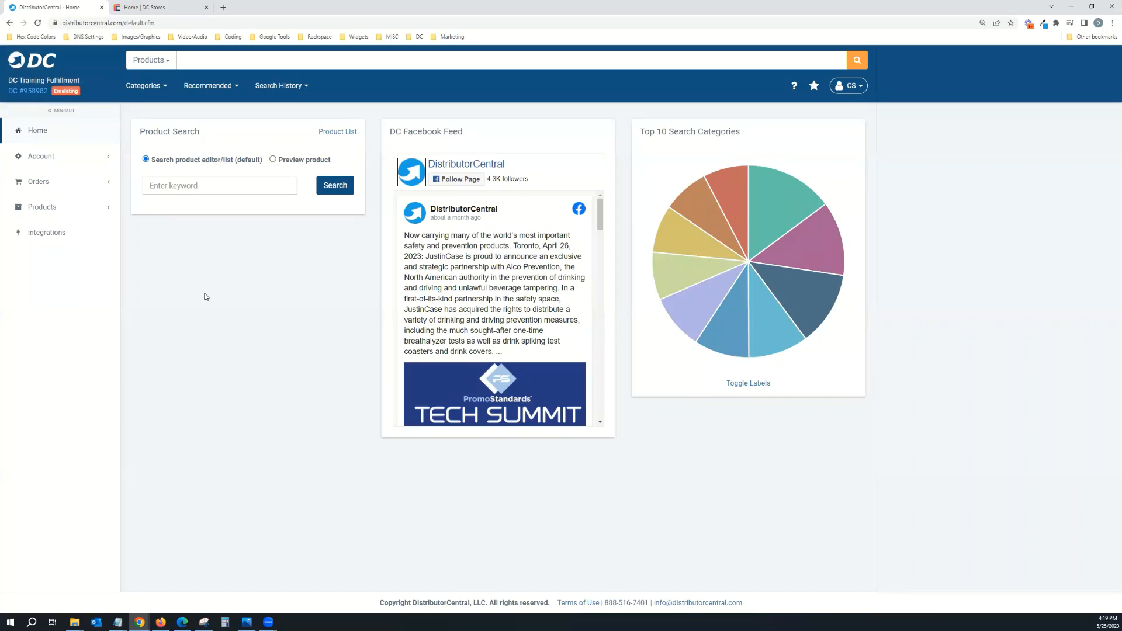
pyautogui.moveTo(98, 170)
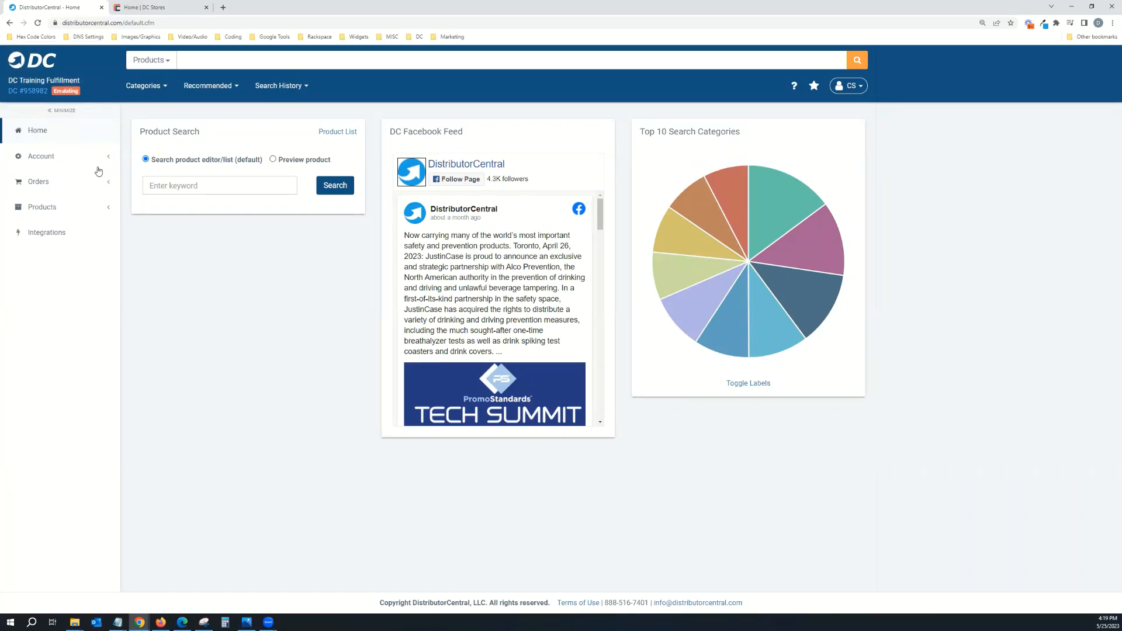
pyautogui.click(42, 207)
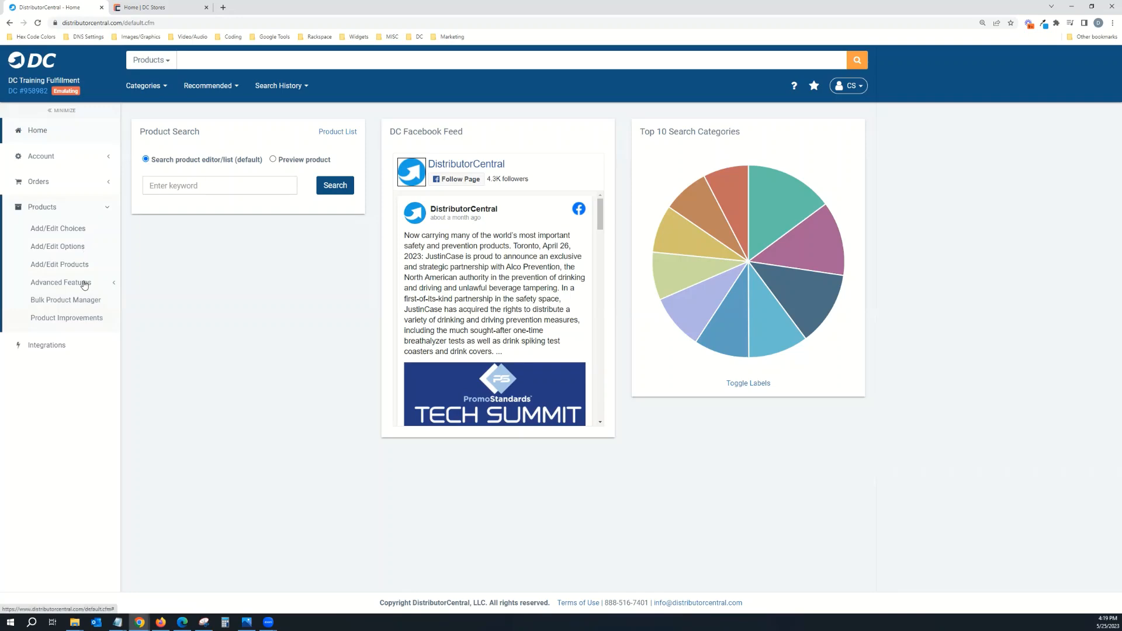
pyautogui.click(60, 281)
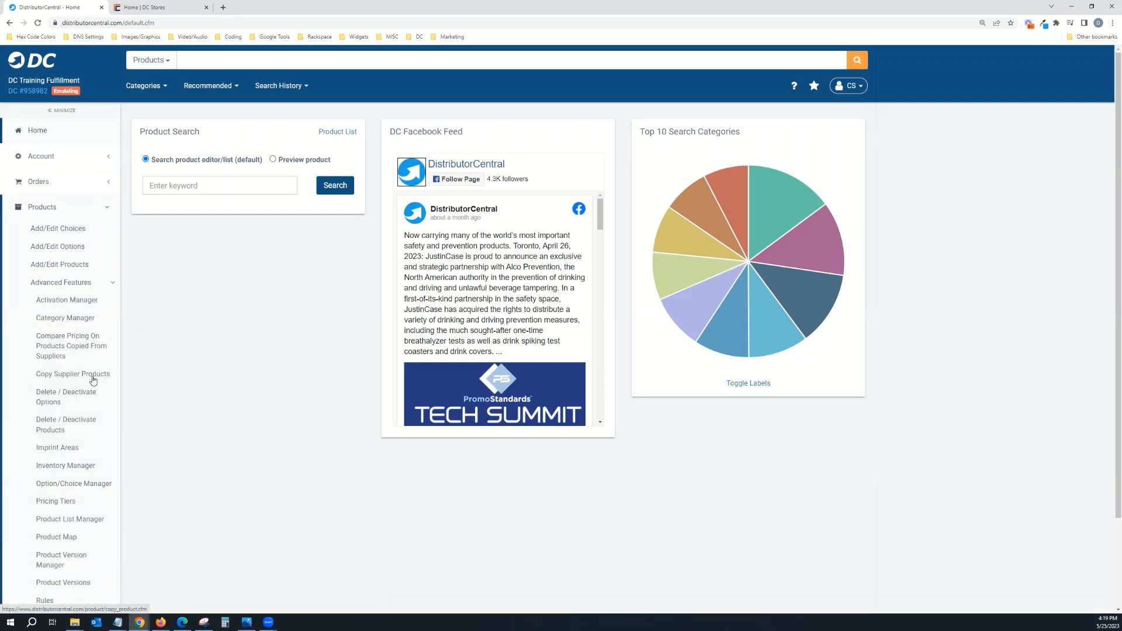
pyautogui.click(72, 374)
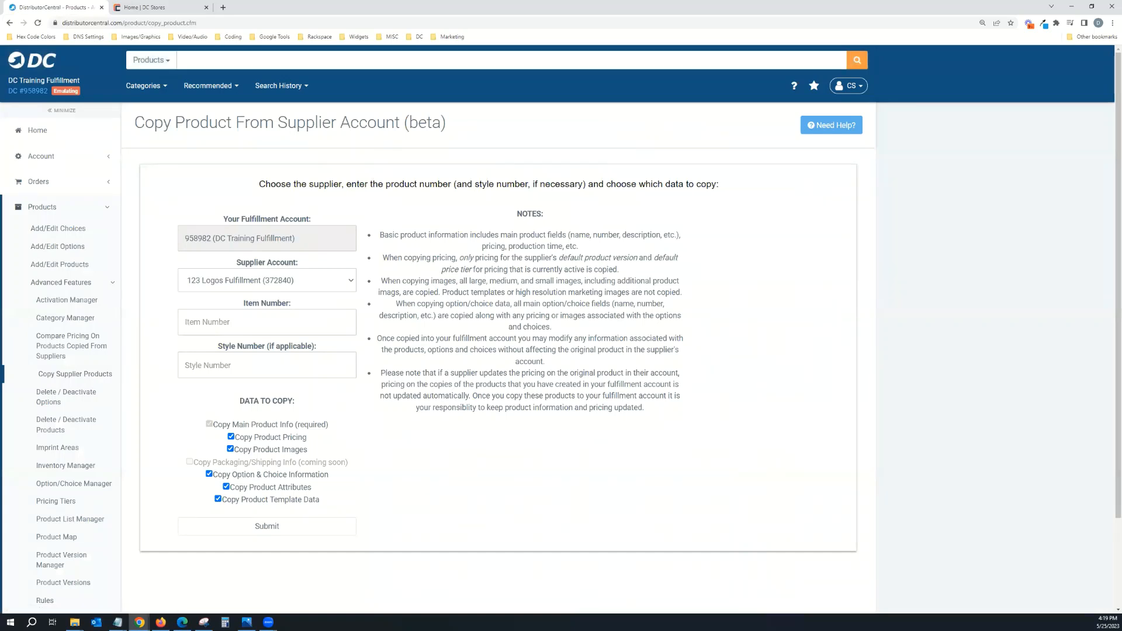
# Step: Choose DC Stores (957298) as the supplier account to copy from
pyautogui.click(266, 279)
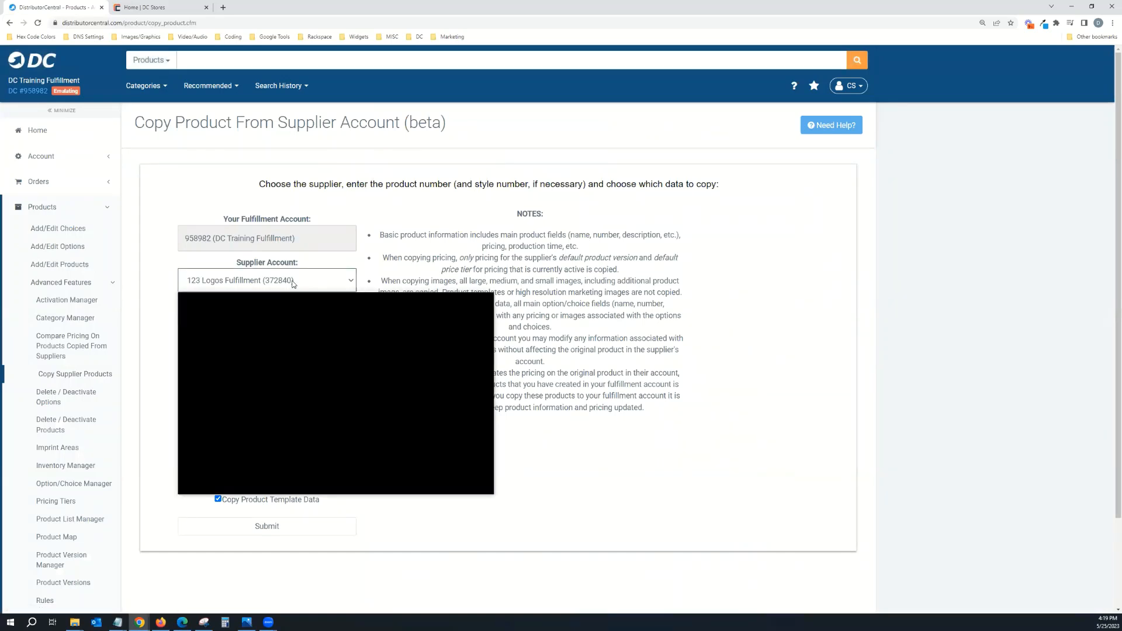
pyautogui.click(208, 488)
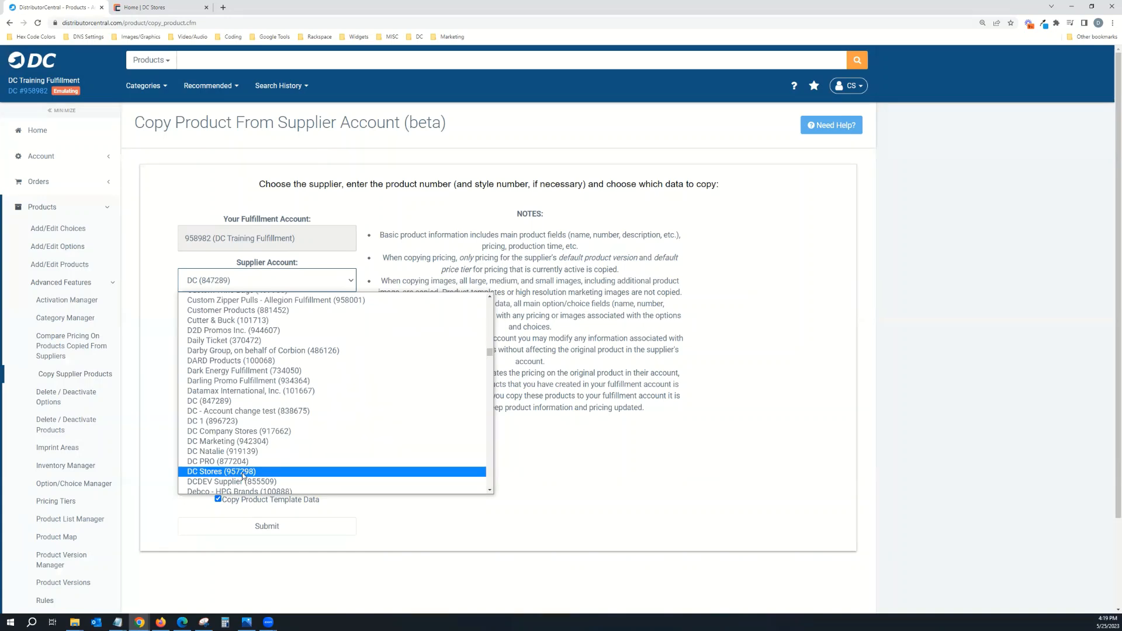
pyautogui.click(221, 471)
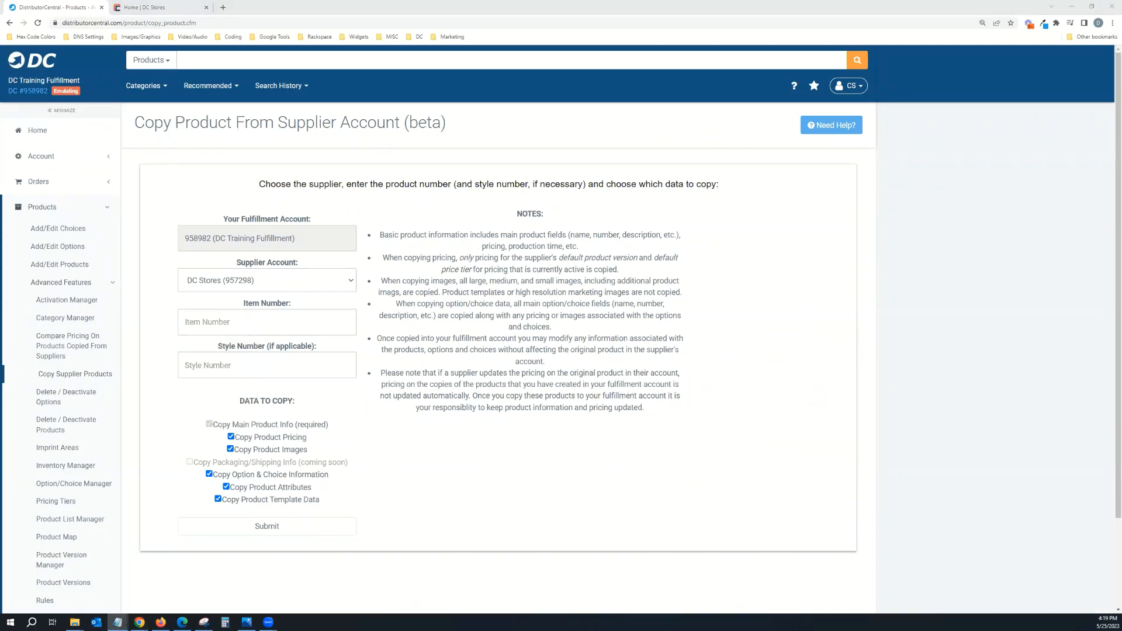
# Step: Copy item DC-AP5 from the DC Stores supplier account
pyautogui.click(267, 321)
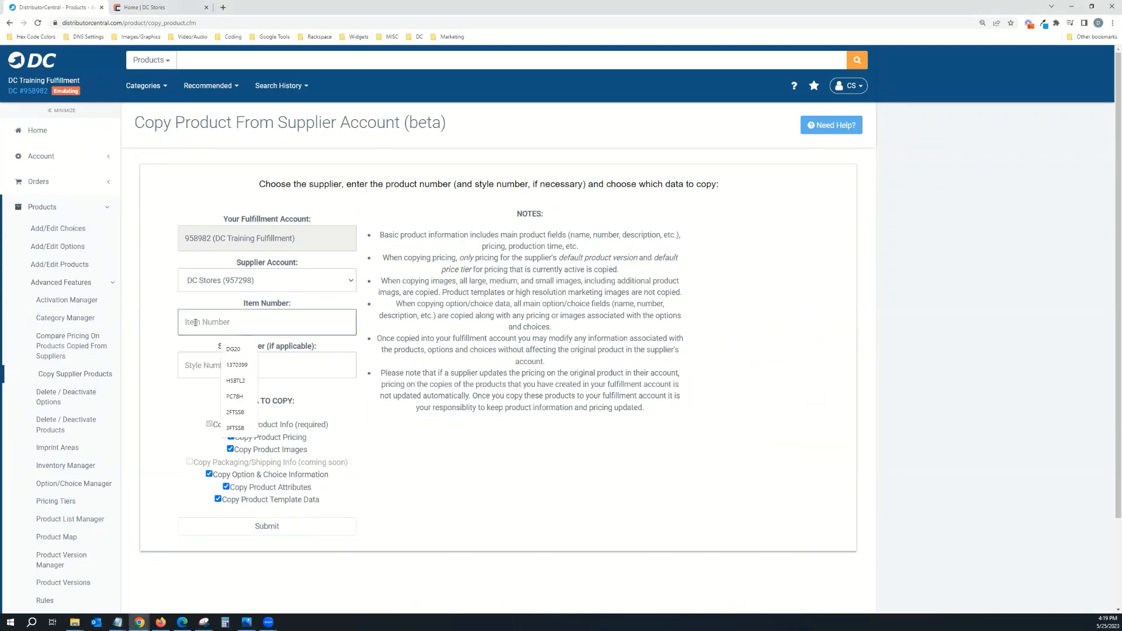
pyautogui.write('DC-AP5')
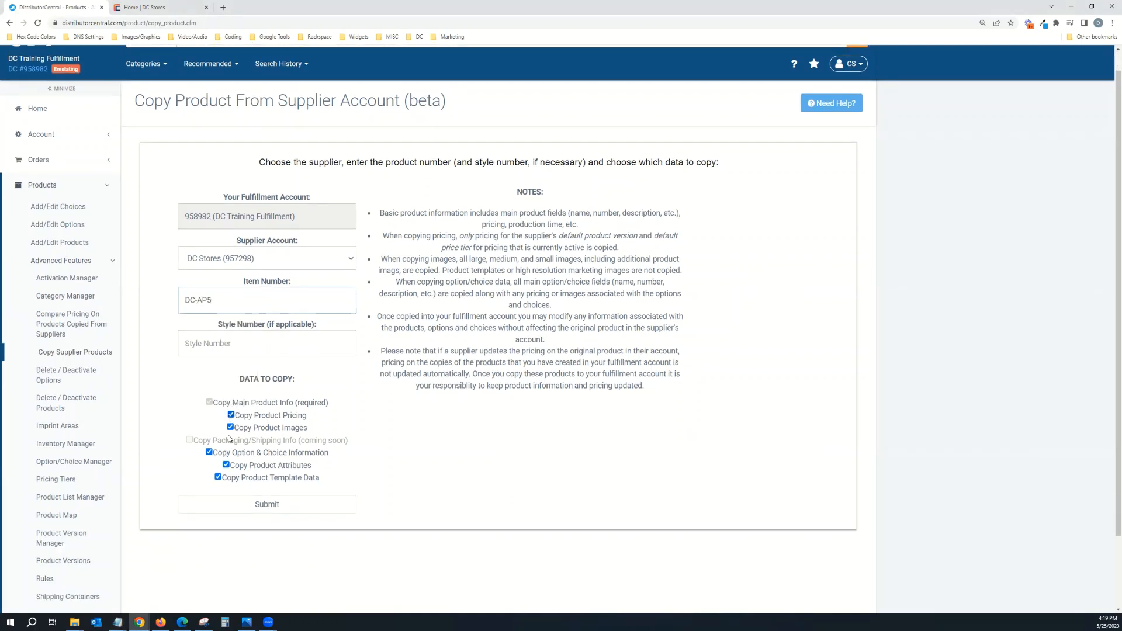
pyautogui.scroll(-3)
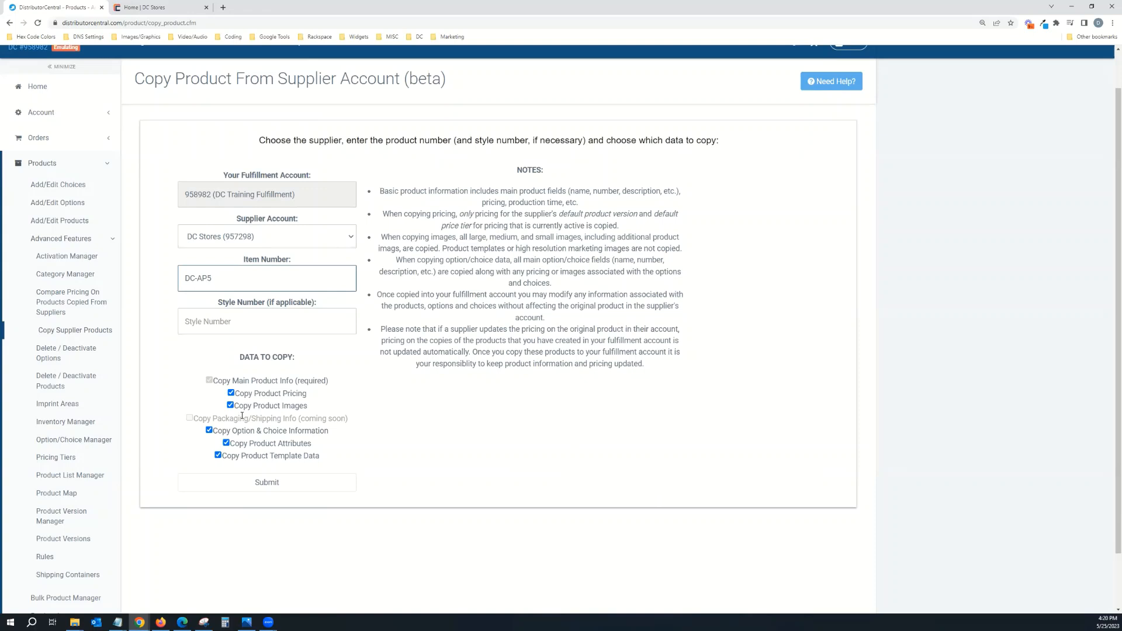
pyautogui.moveTo(237, 300)
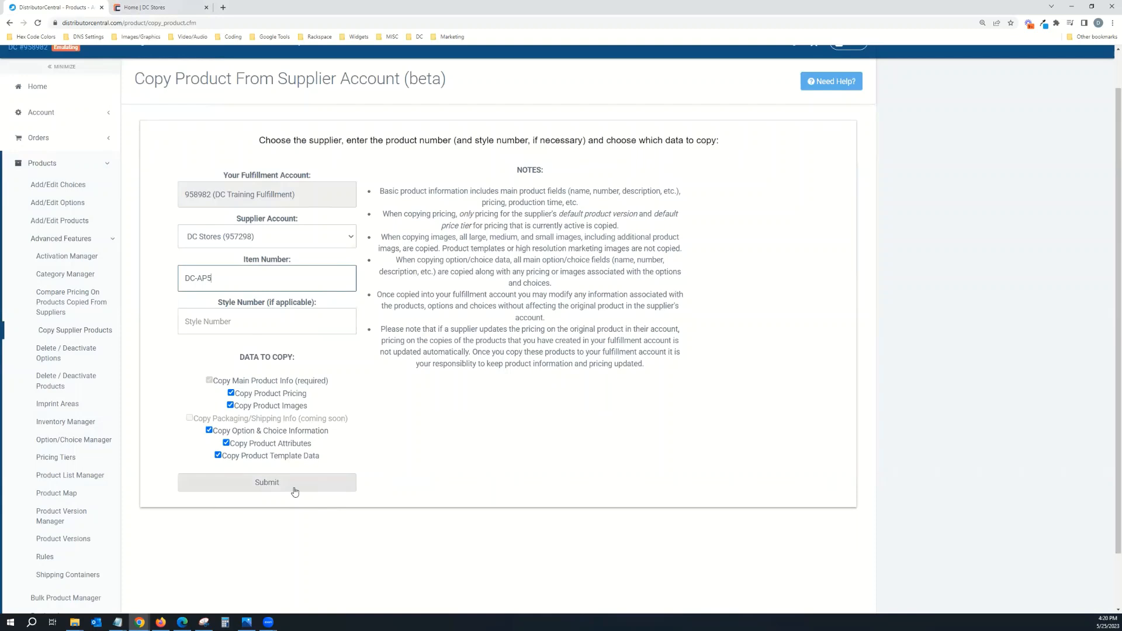
pyautogui.click(266, 482)
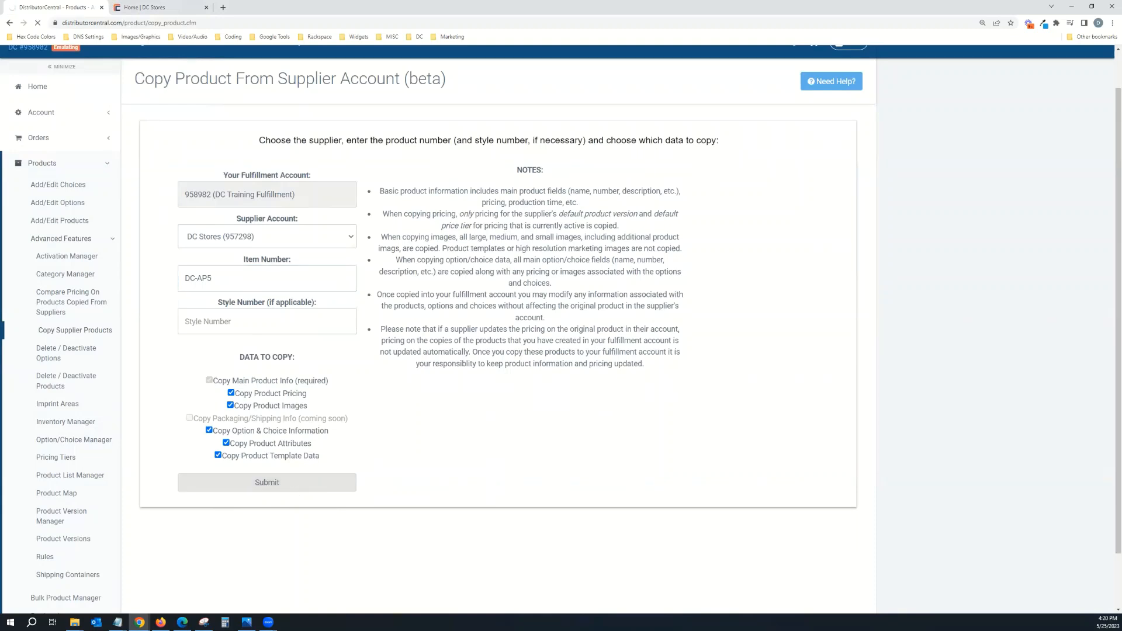
pyautogui.click(267, 482)
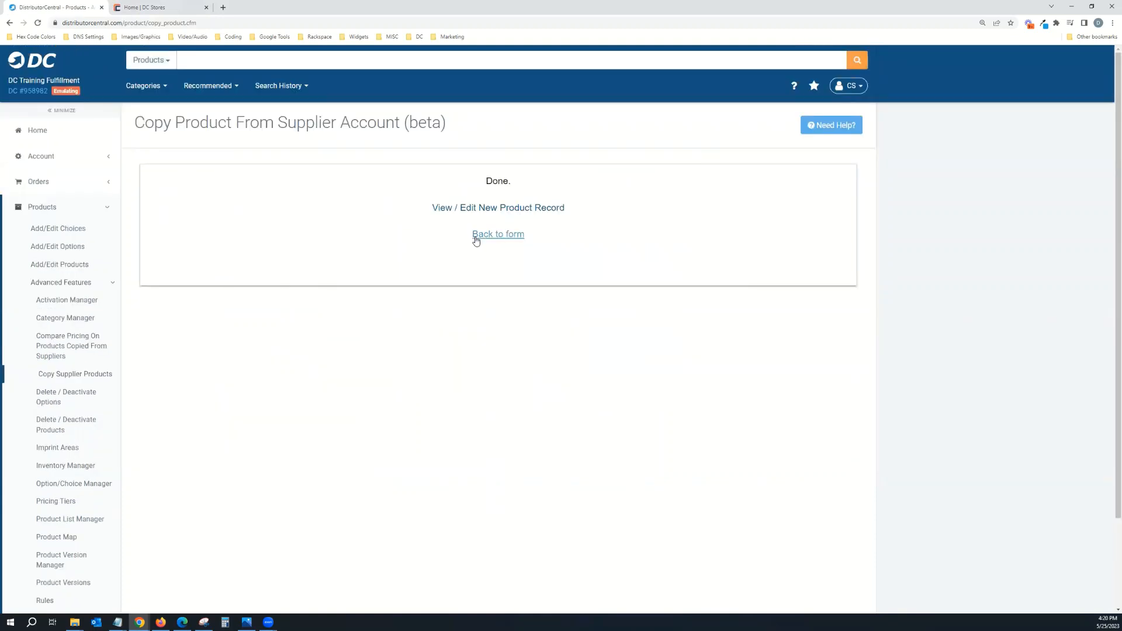
# Step: Return to the form and copy item DC-HG1 from DC Stores as well
pyautogui.click(498, 234)
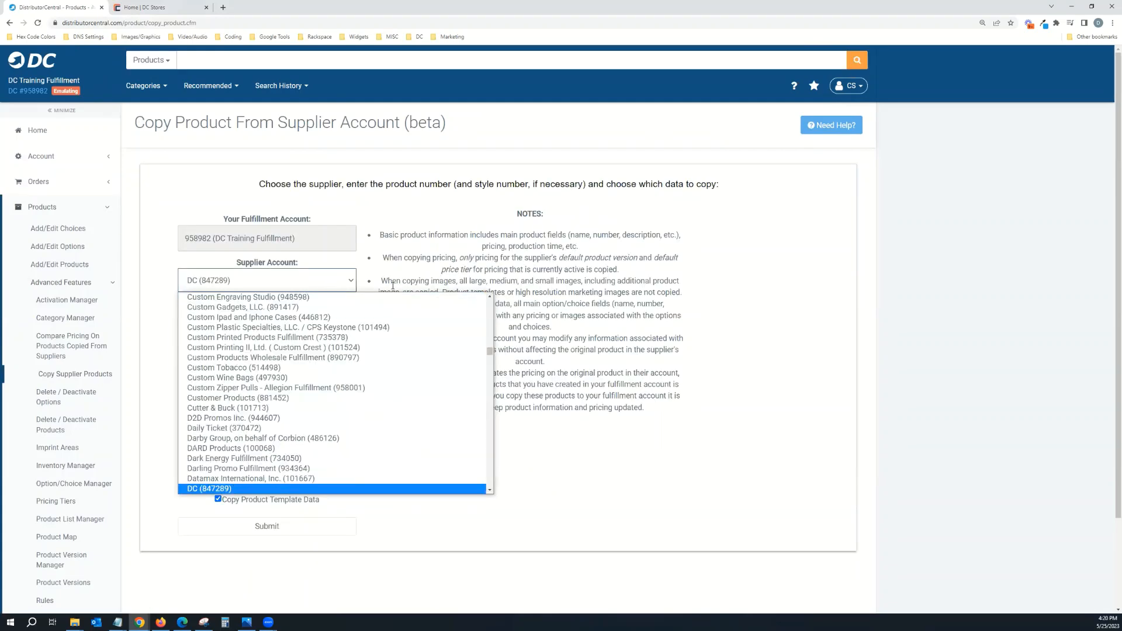
pyautogui.scroll(-3)
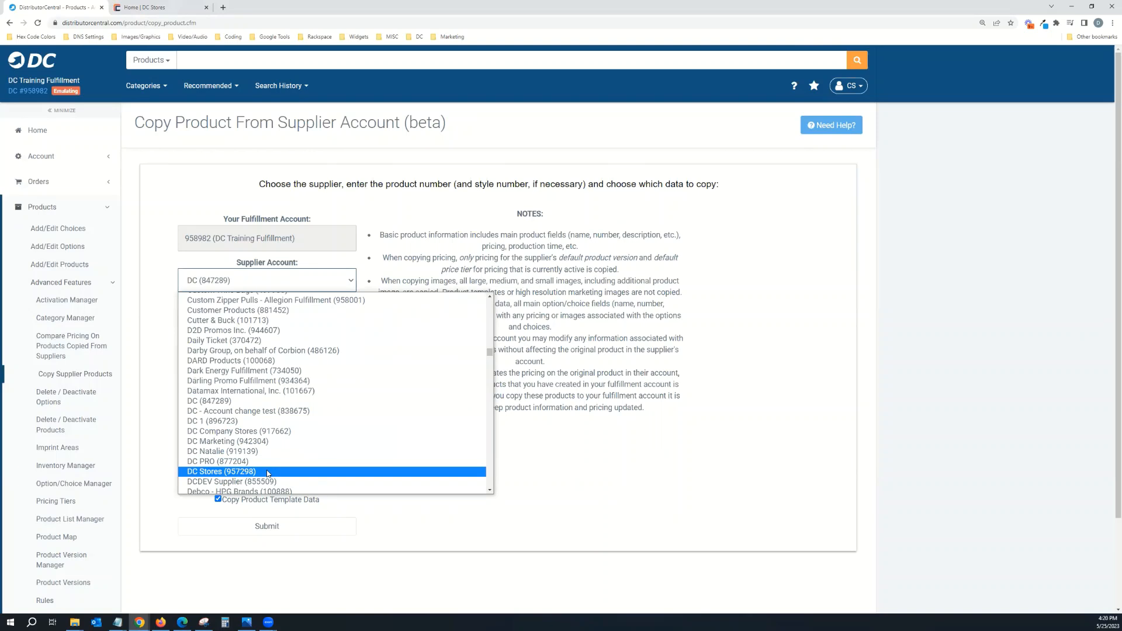
pyautogui.click(221, 471)
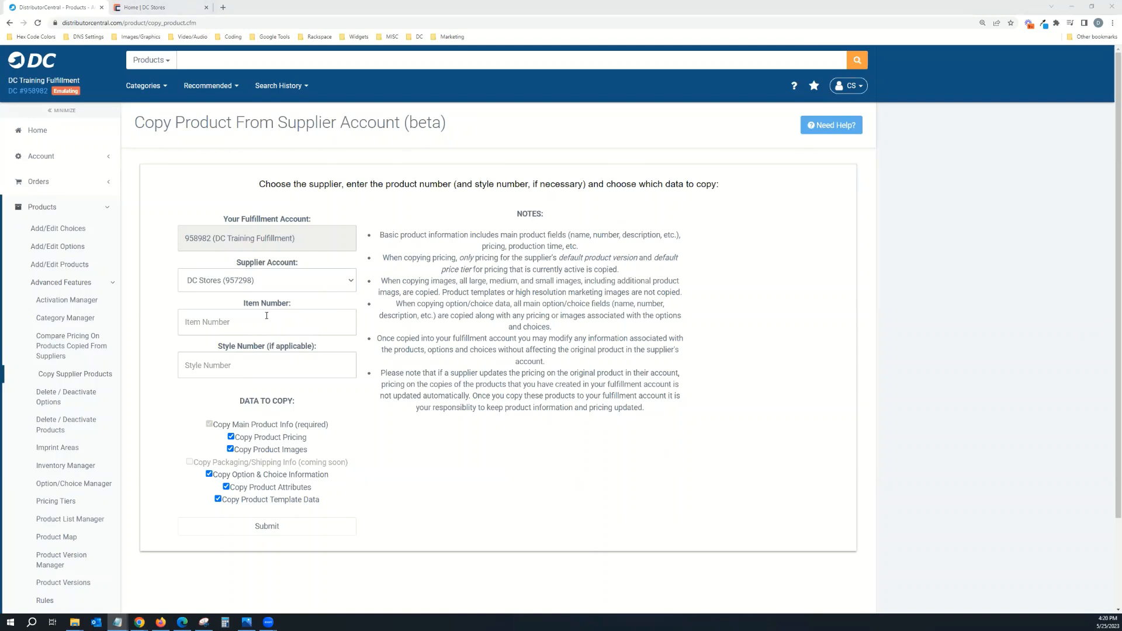
pyautogui.write('DC-HG1')
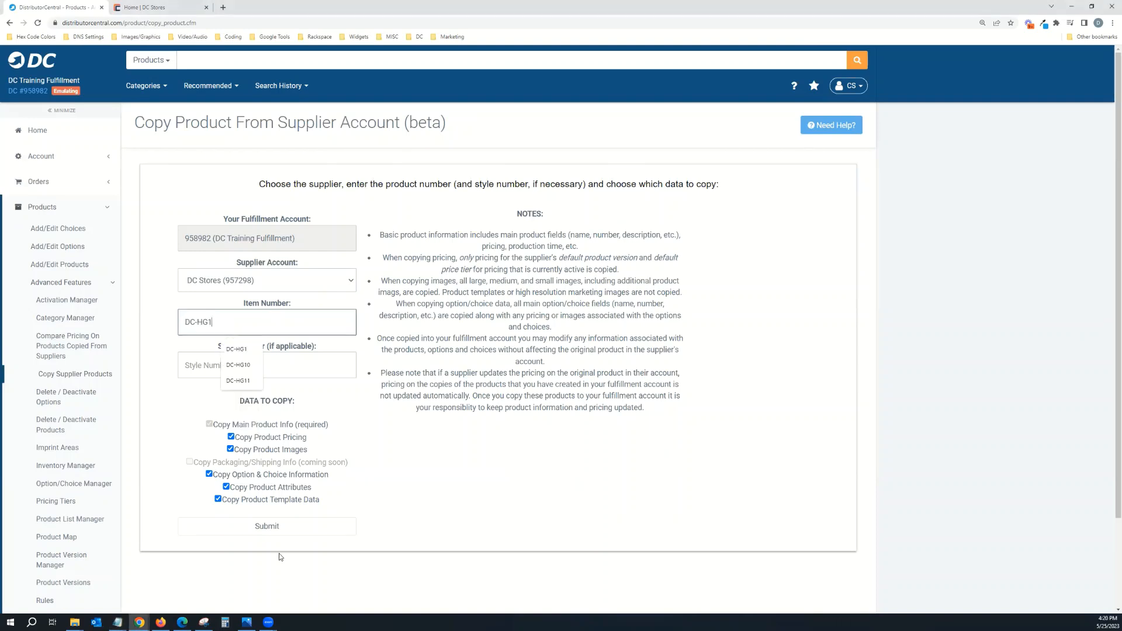
pyautogui.click(266, 526)
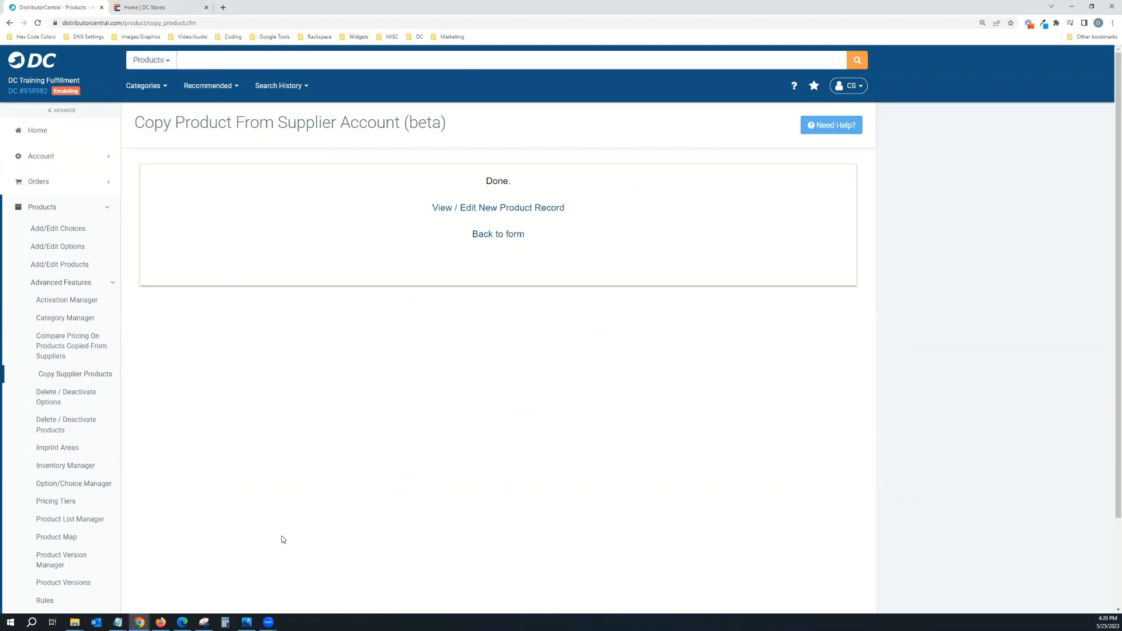
pyautogui.moveTo(559, 394)
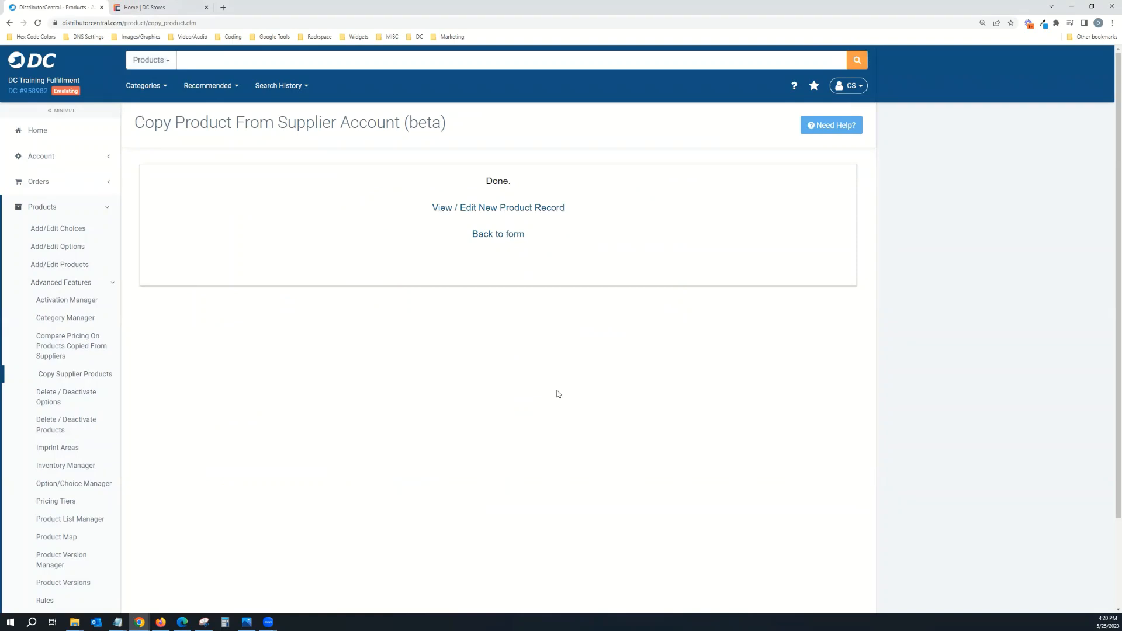
pyautogui.moveTo(579, 371)
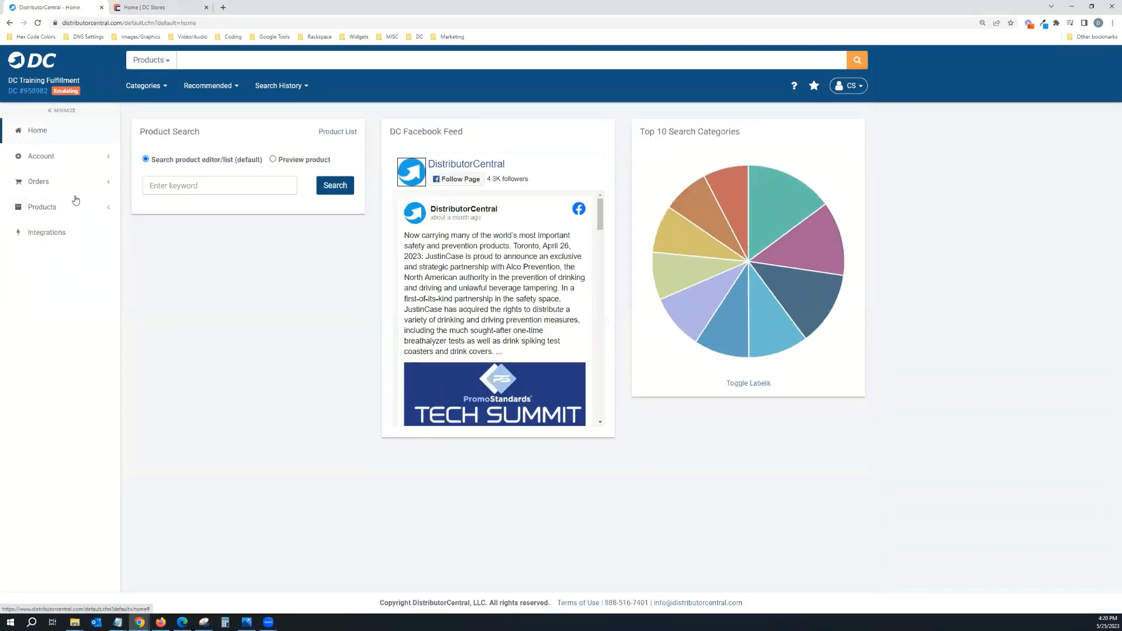
# Step: Edit DC-AP5 from the product list and save its pricing as net 20.00, retail 40.00
pyautogui.click(42, 207)
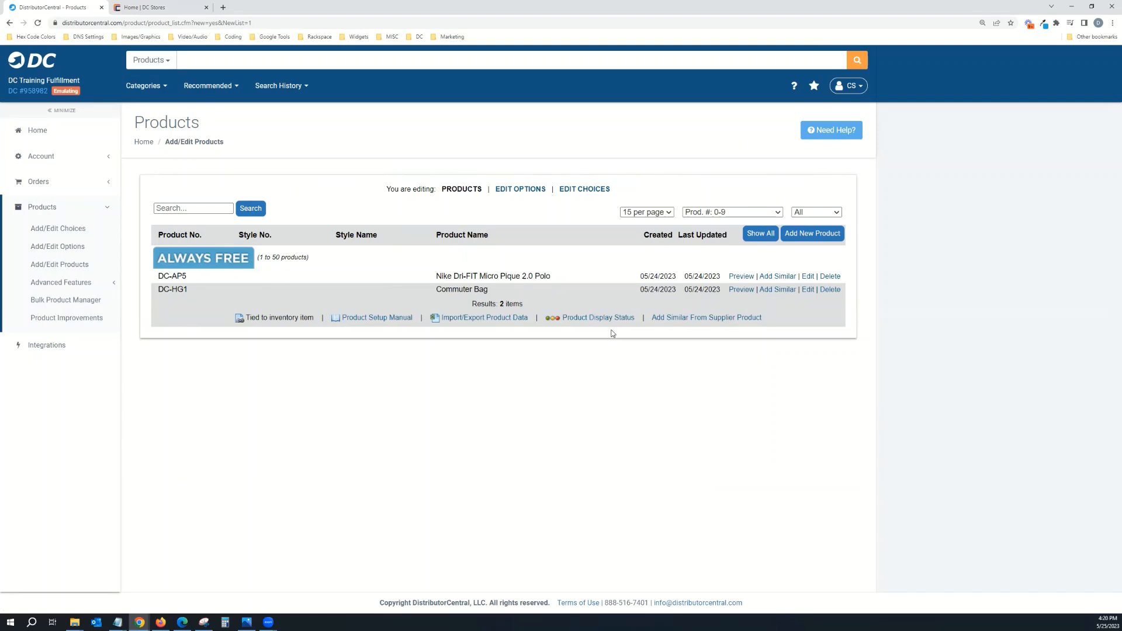
pyautogui.moveTo(639, 327)
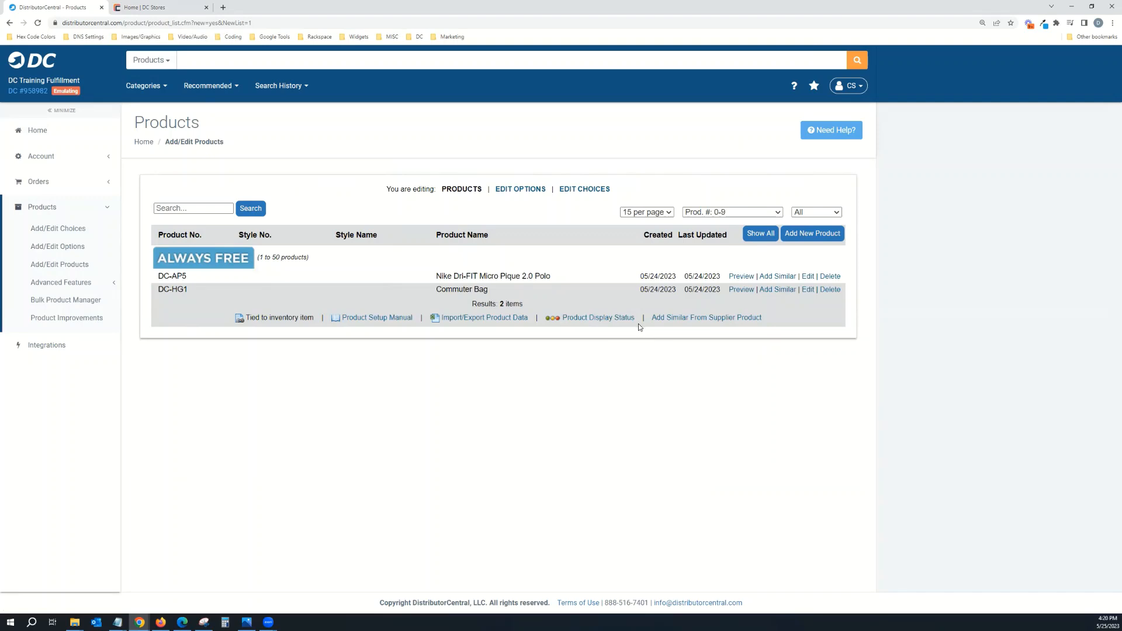
pyautogui.click(808, 276)
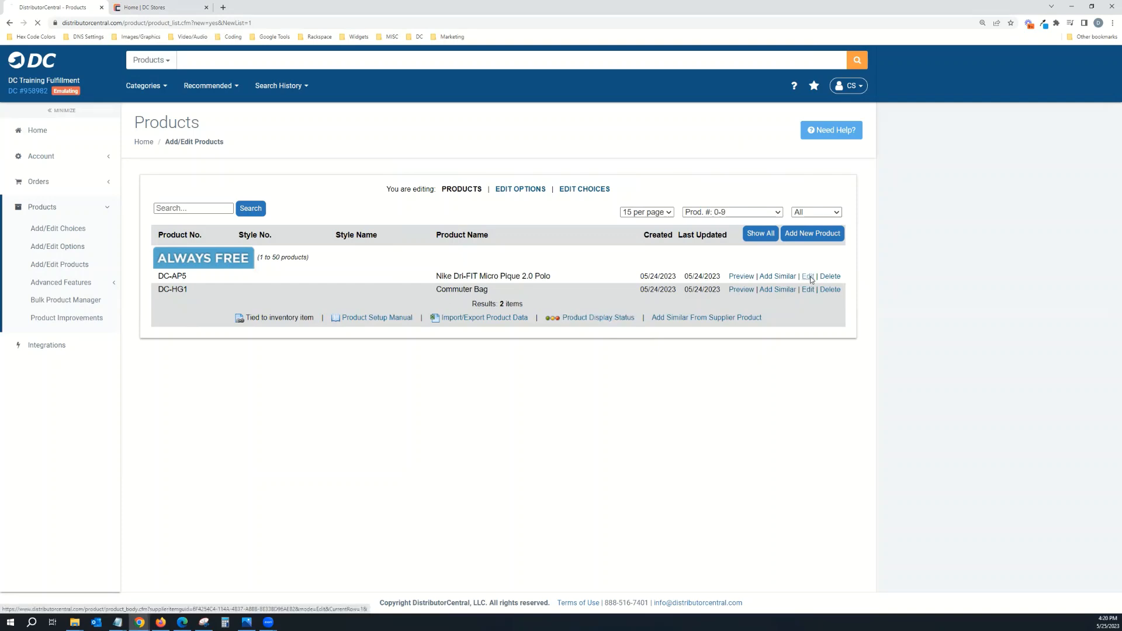
pyautogui.click(807, 276)
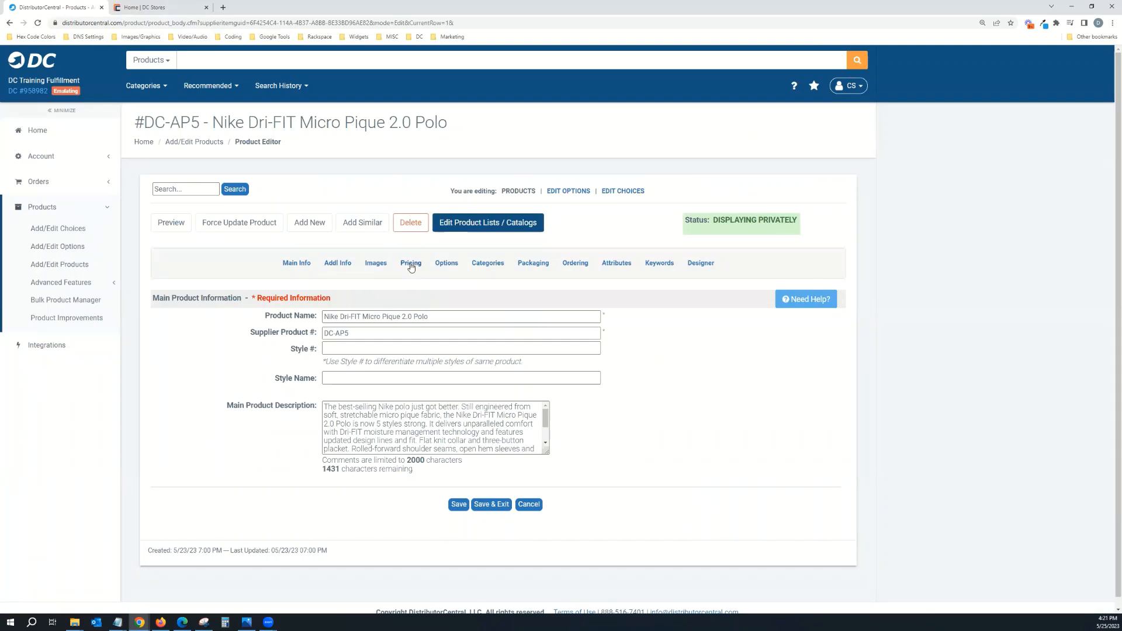
pyautogui.click(411, 263)
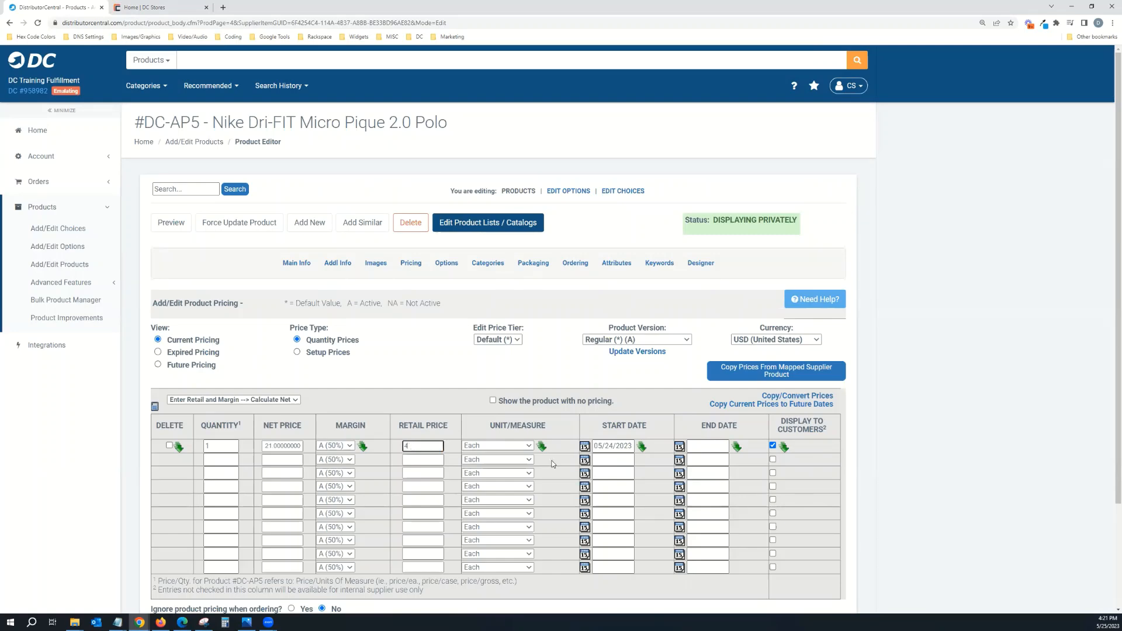
pyautogui.write('40.00')
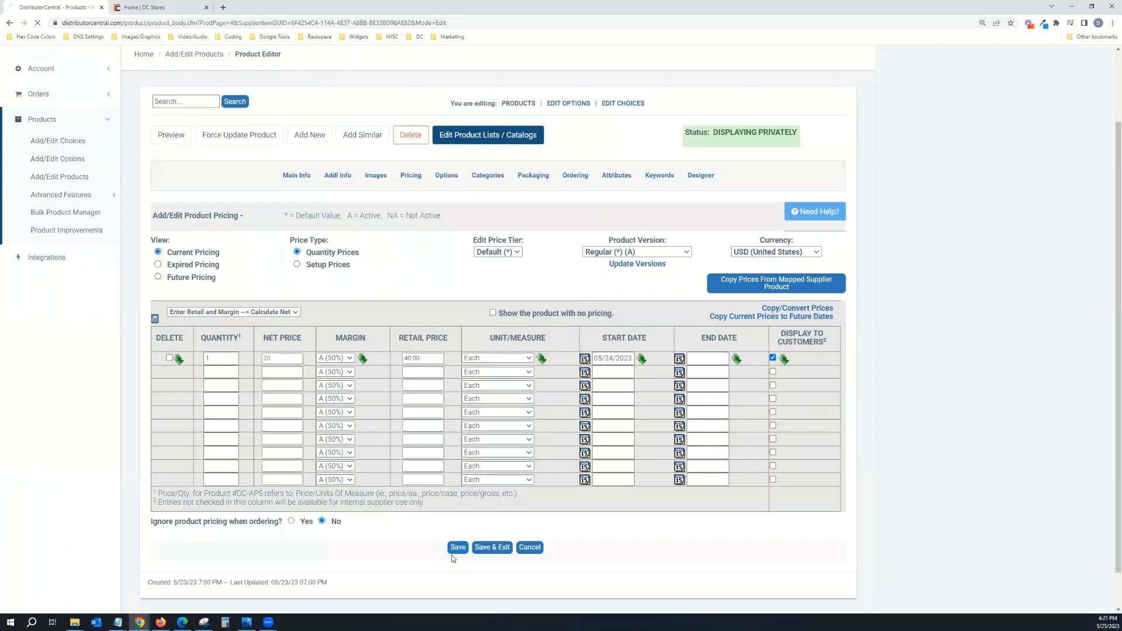
pyautogui.click(457, 547)
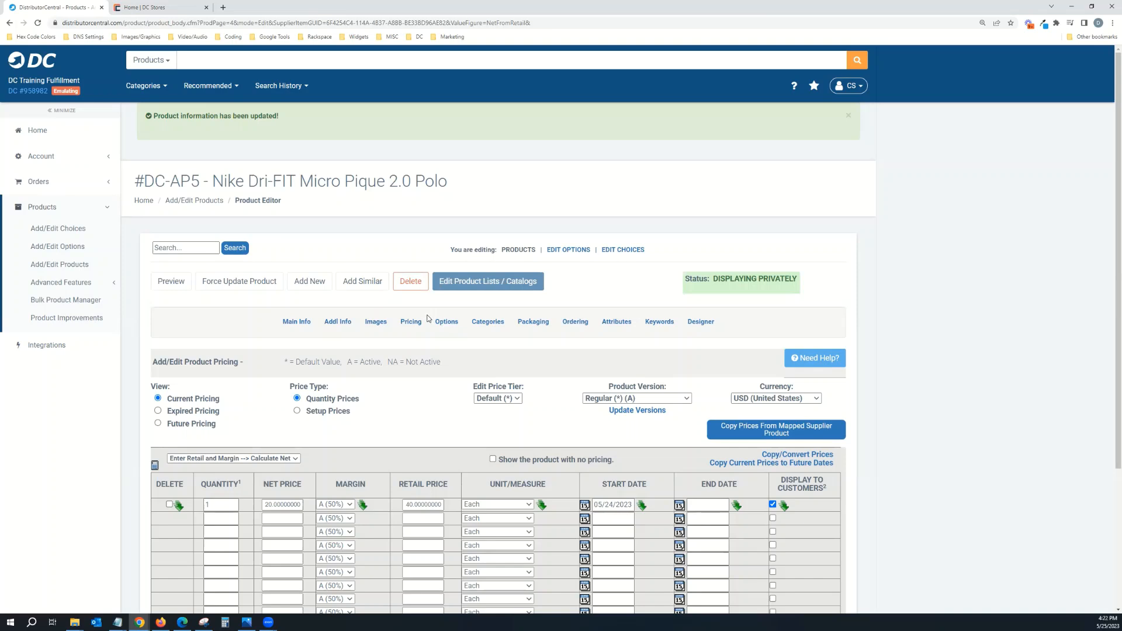
pyautogui.moveTo(467, 360)
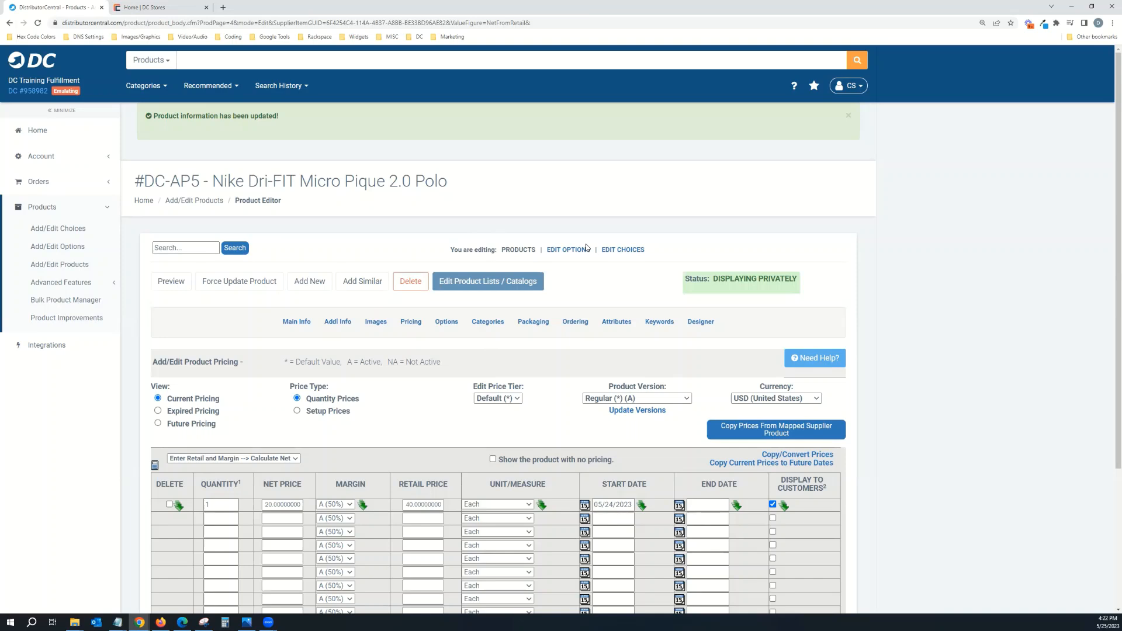
pyautogui.moveTo(419, 473)
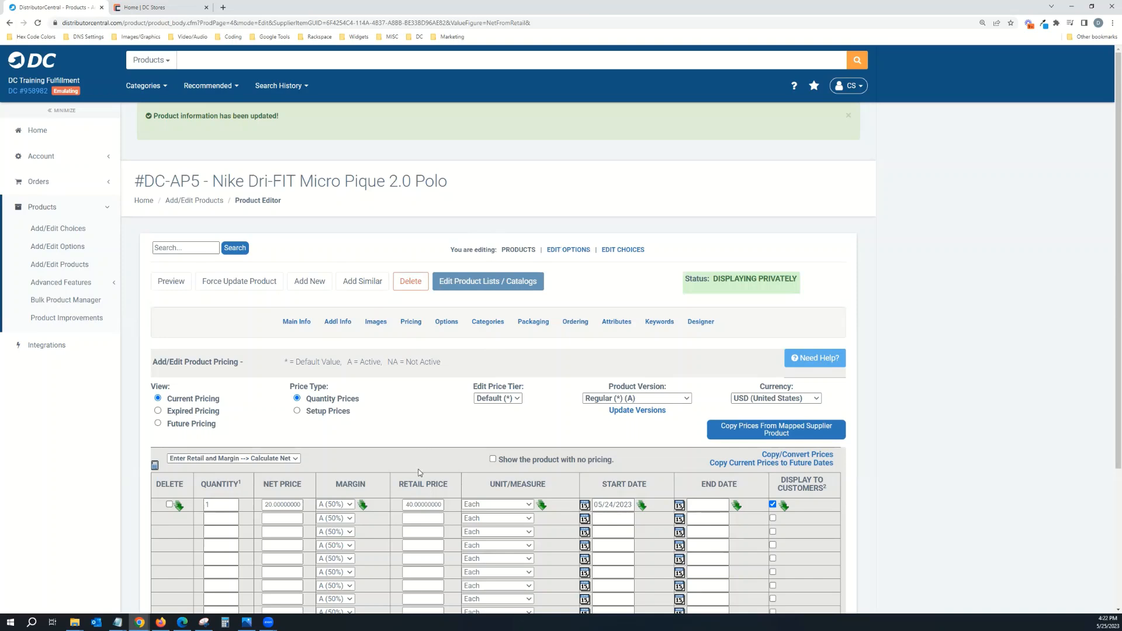
pyautogui.click(422, 518)
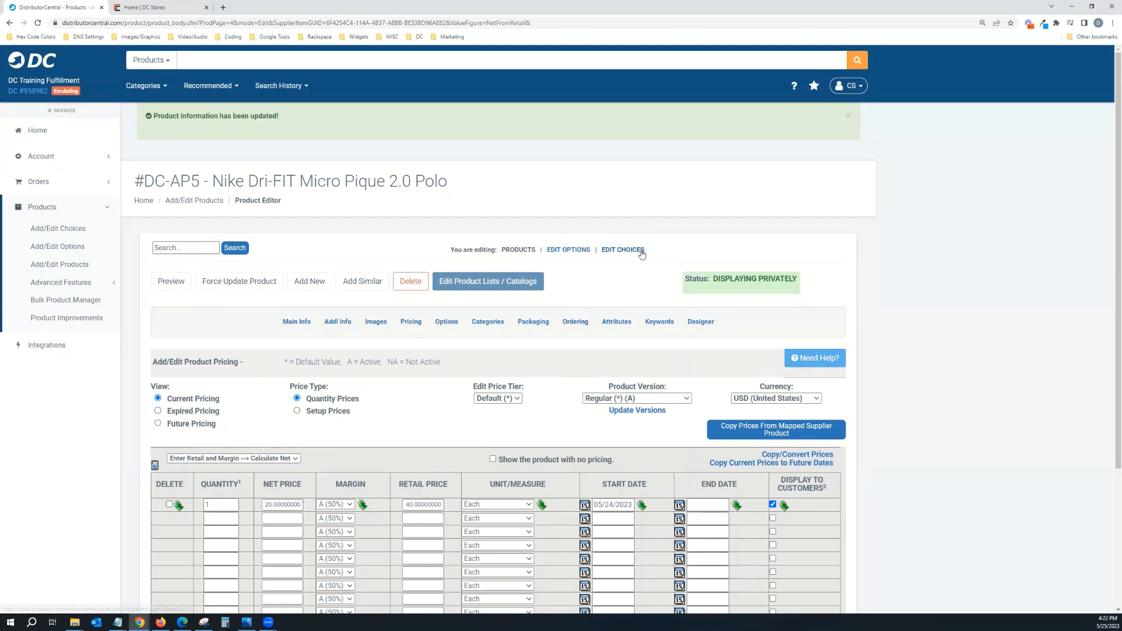
# Step: Filter the Product Option Choices list to DC-AP5, showing its 30 color-size choices
pyautogui.click(622, 250)
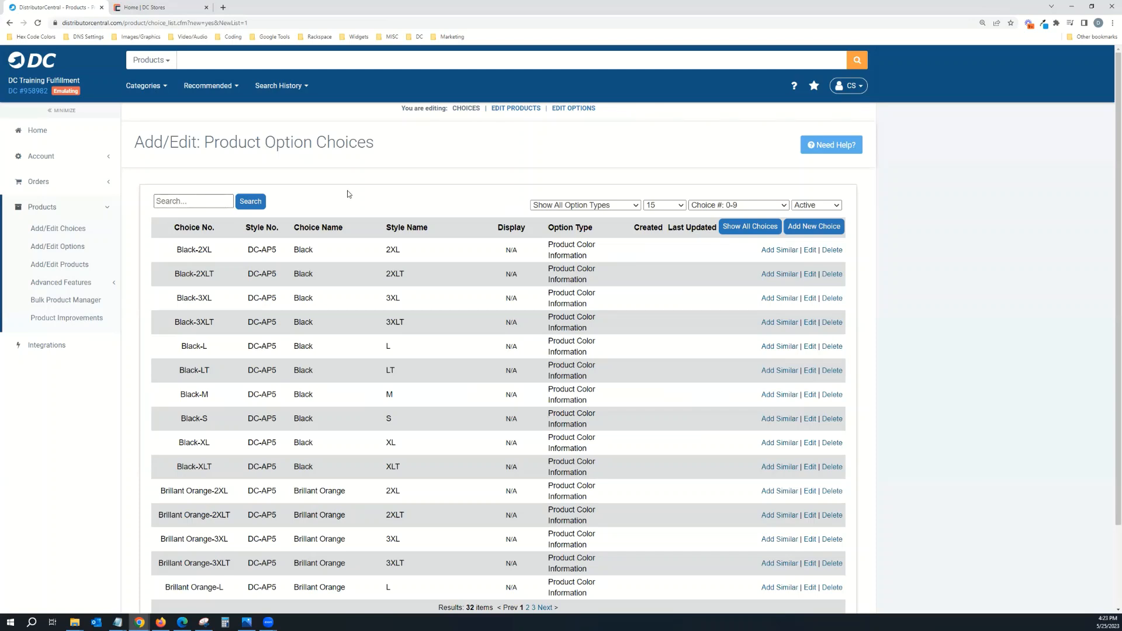
pyautogui.click(192, 200)
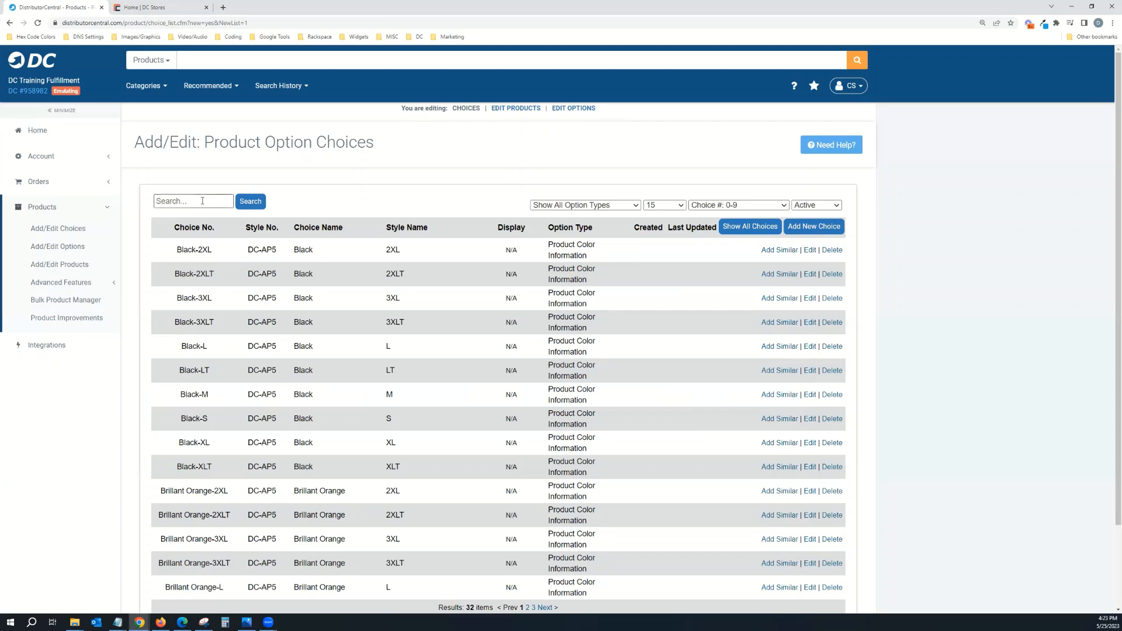
pyautogui.click(193, 201)
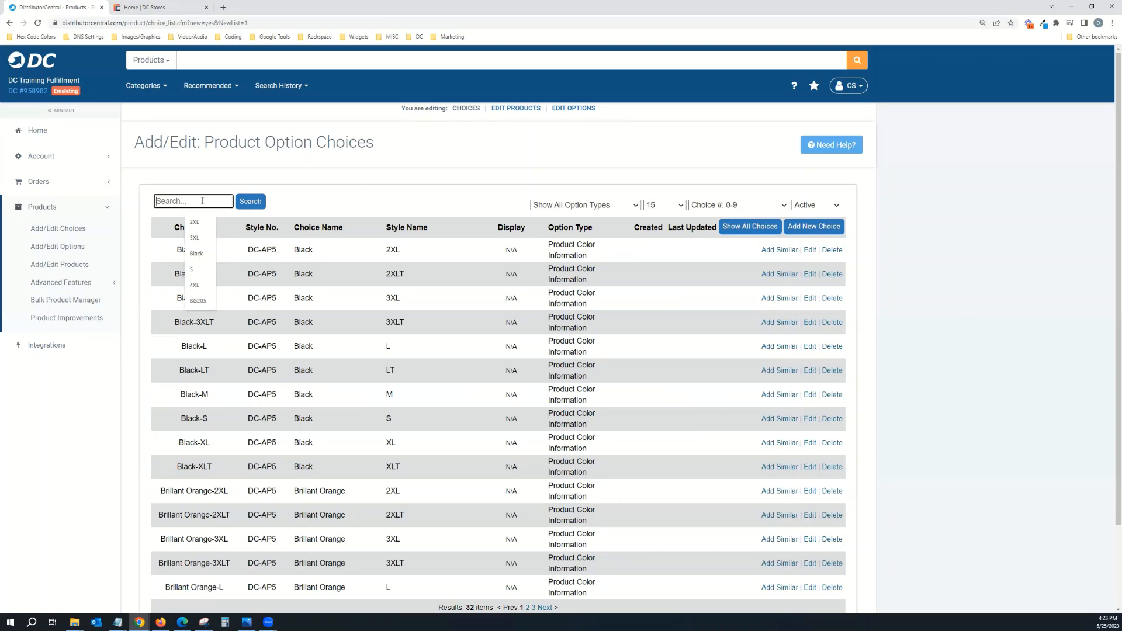
pyautogui.write('DC-AP5')
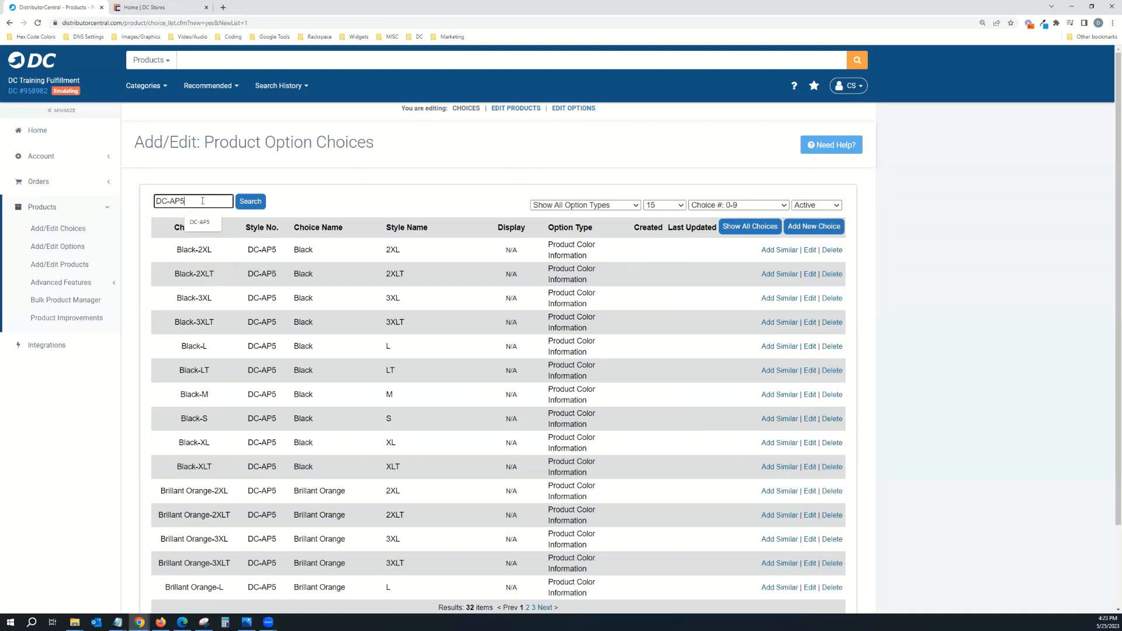
pyautogui.click(250, 201)
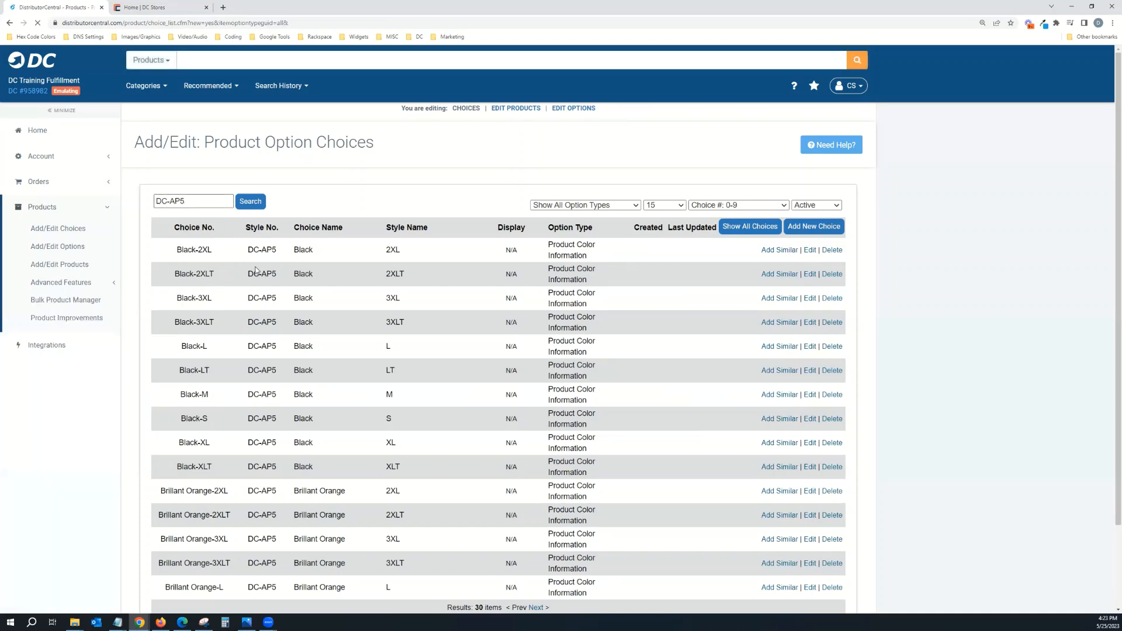
pyautogui.scroll(-3)
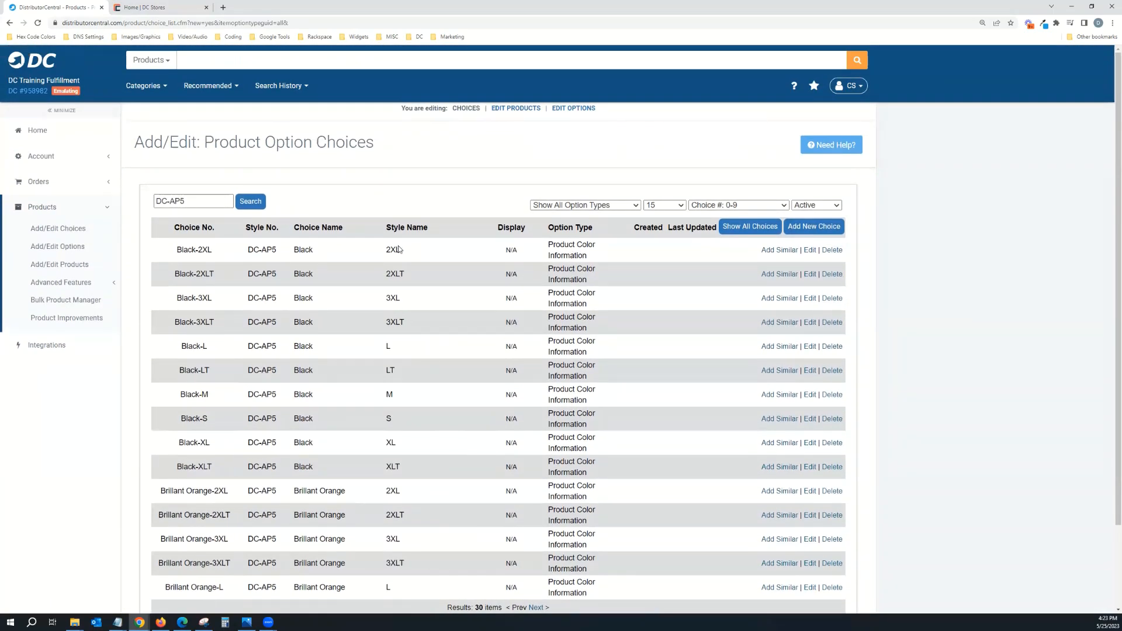
pyautogui.moveTo(445, 257)
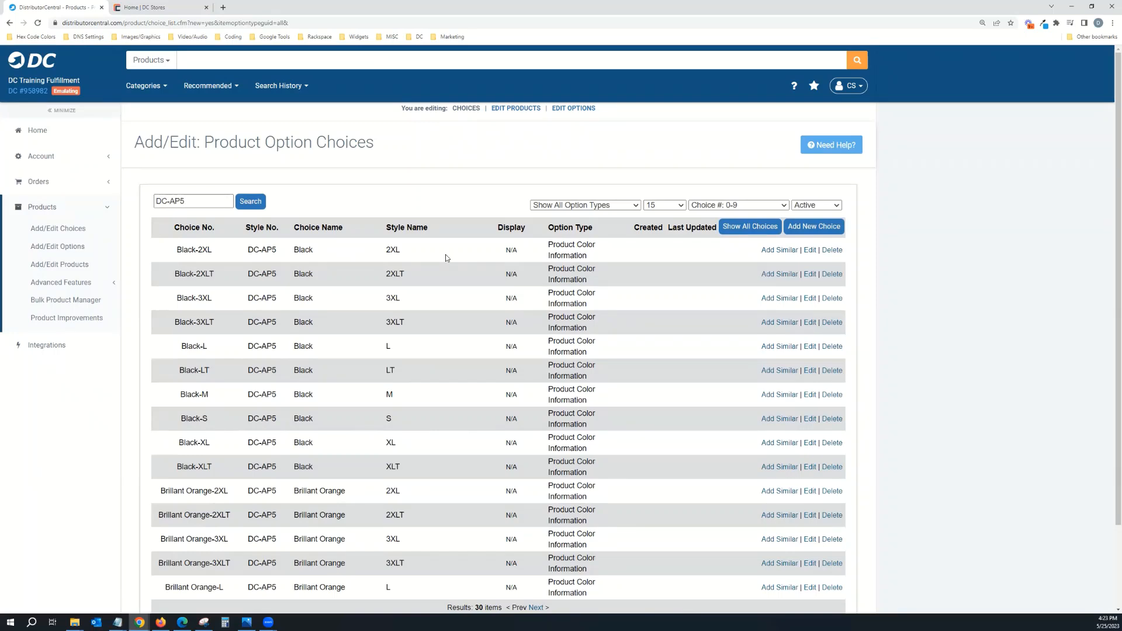
pyautogui.moveTo(546, 164)
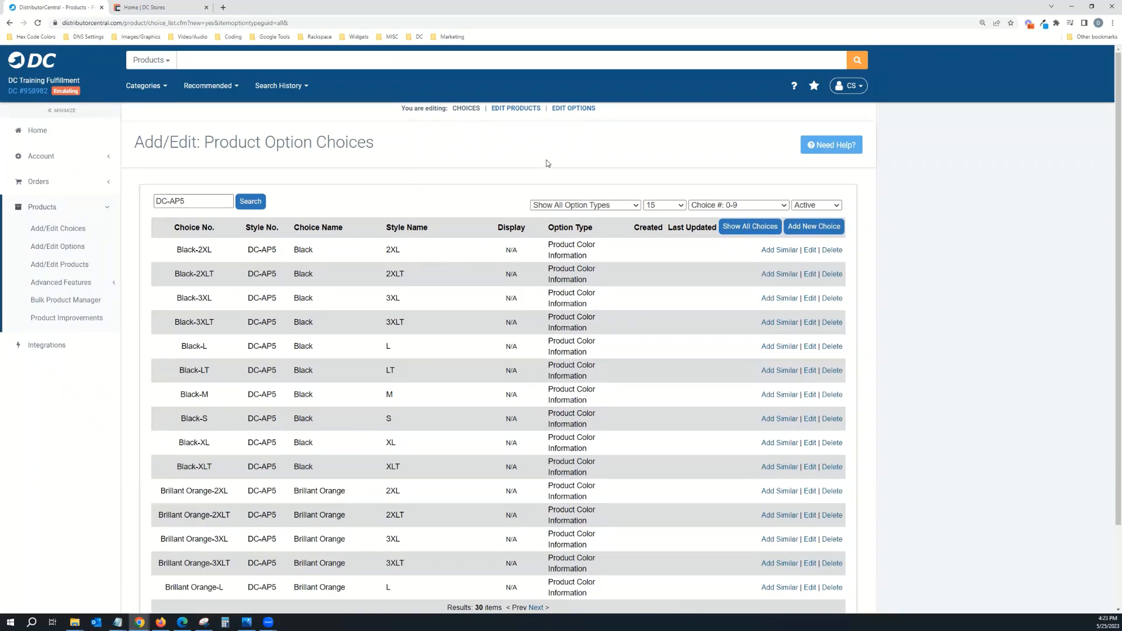
pyautogui.moveTo(517, 257)
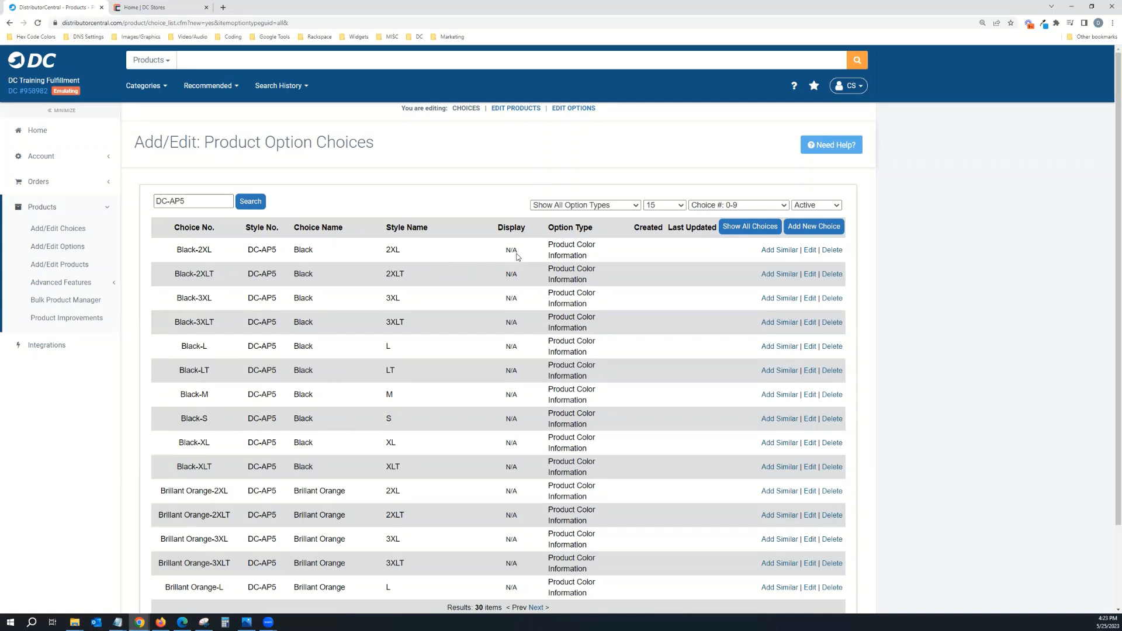
pyautogui.moveTo(361, 263)
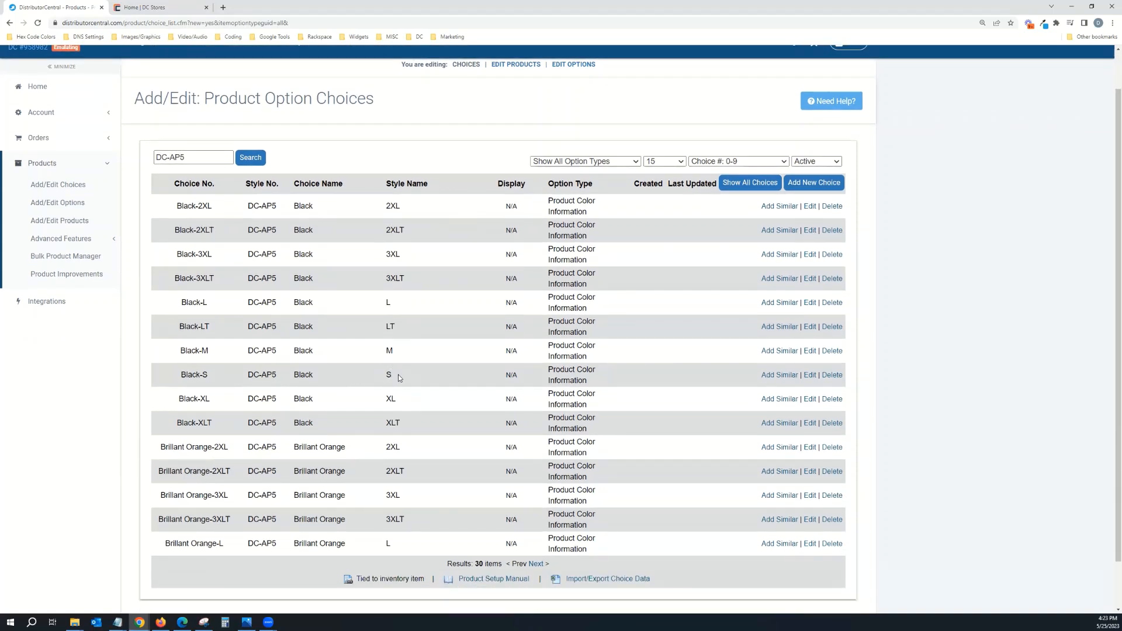
pyautogui.moveTo(377, 378)
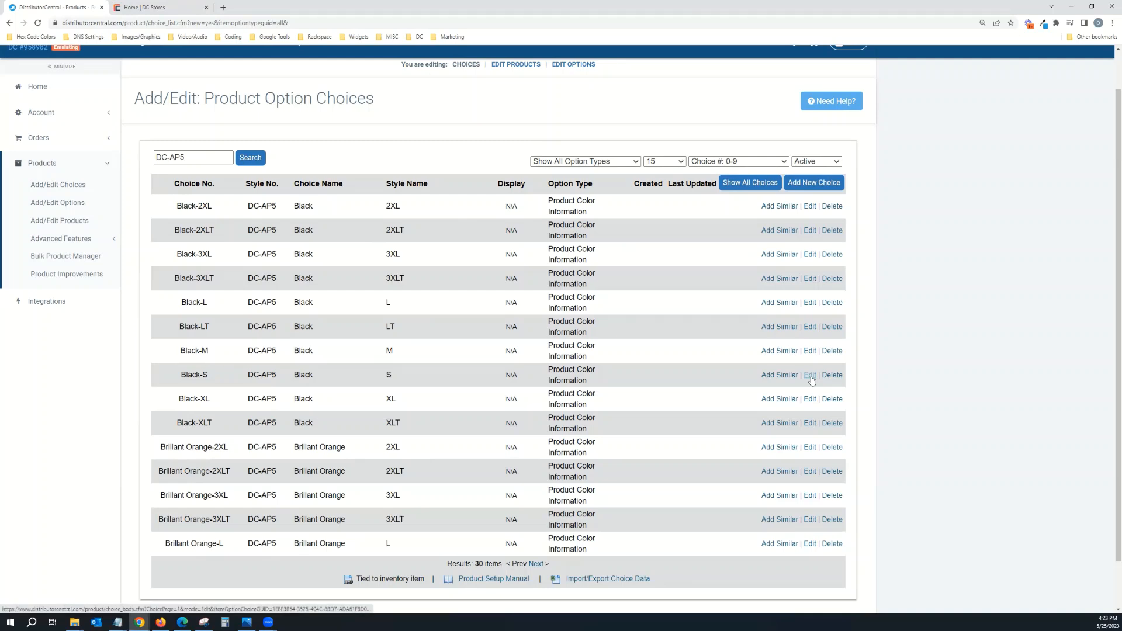
# Step: Reprice the Black-S choice to 40.00 retail, save, and return to the choices list
pyautogui.click(809, 374)
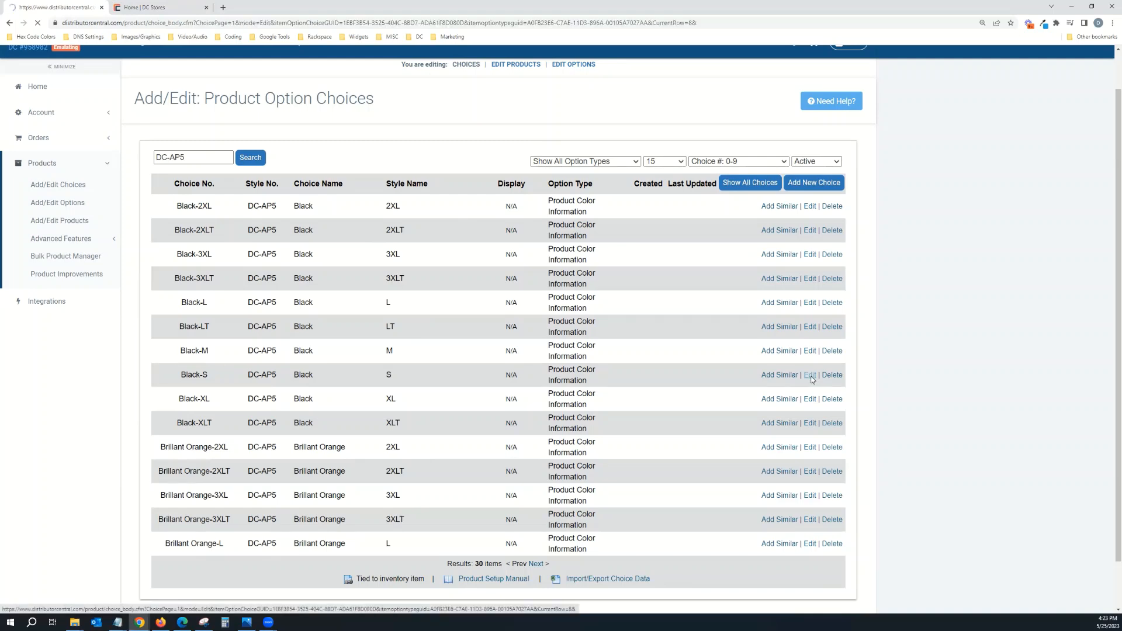
pyautogui.click(809, 374)
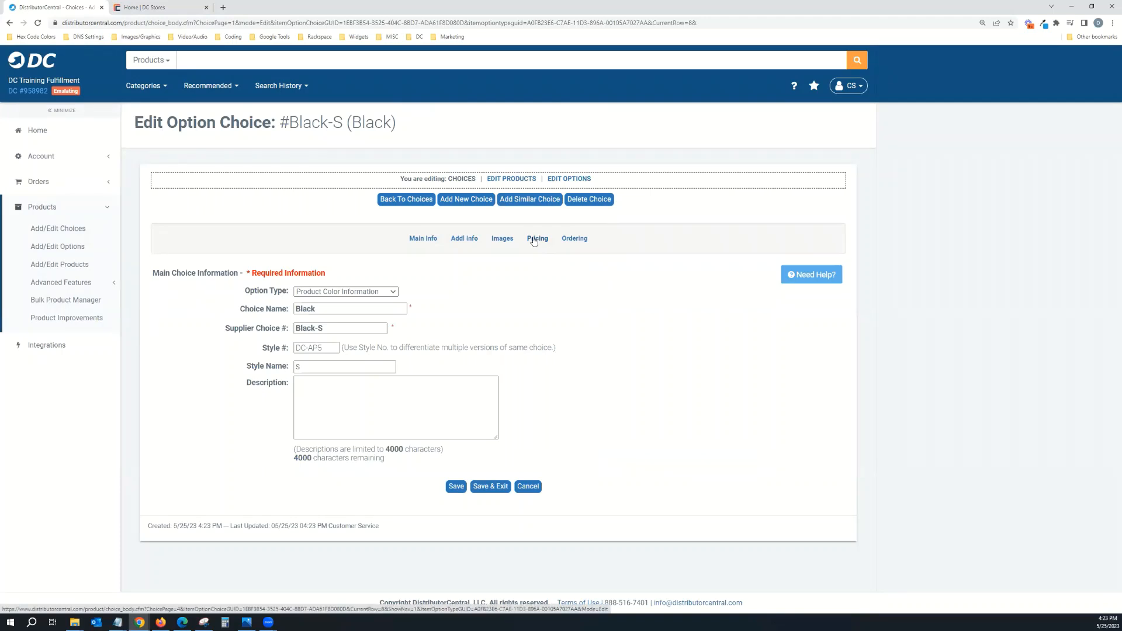
pyautogui.click(537, 239)
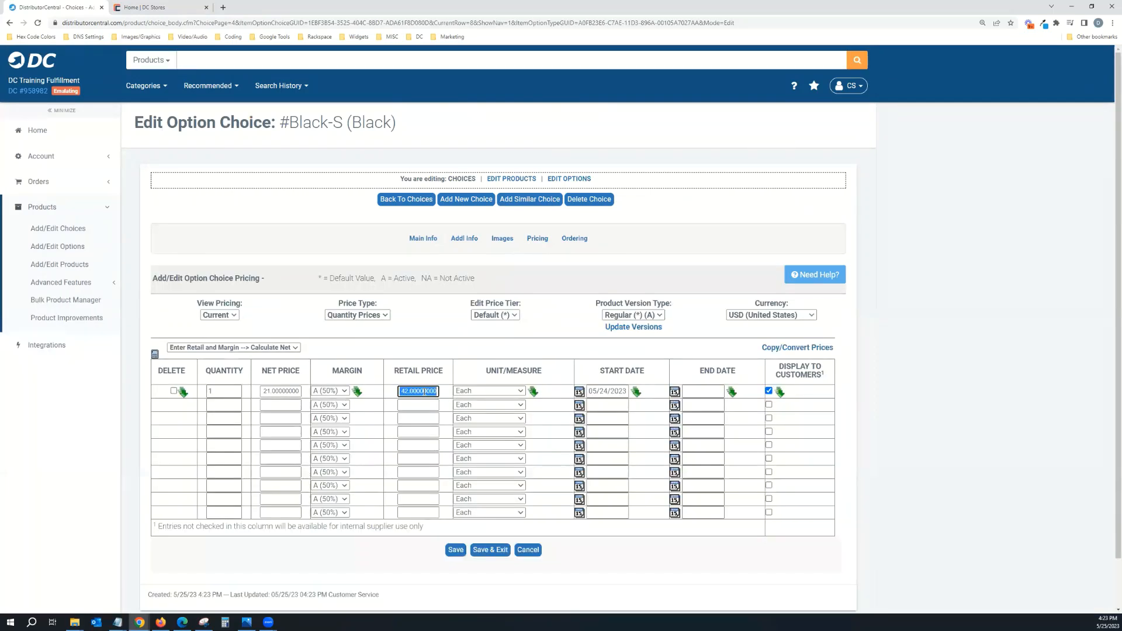
pyautogui.write('40.00')
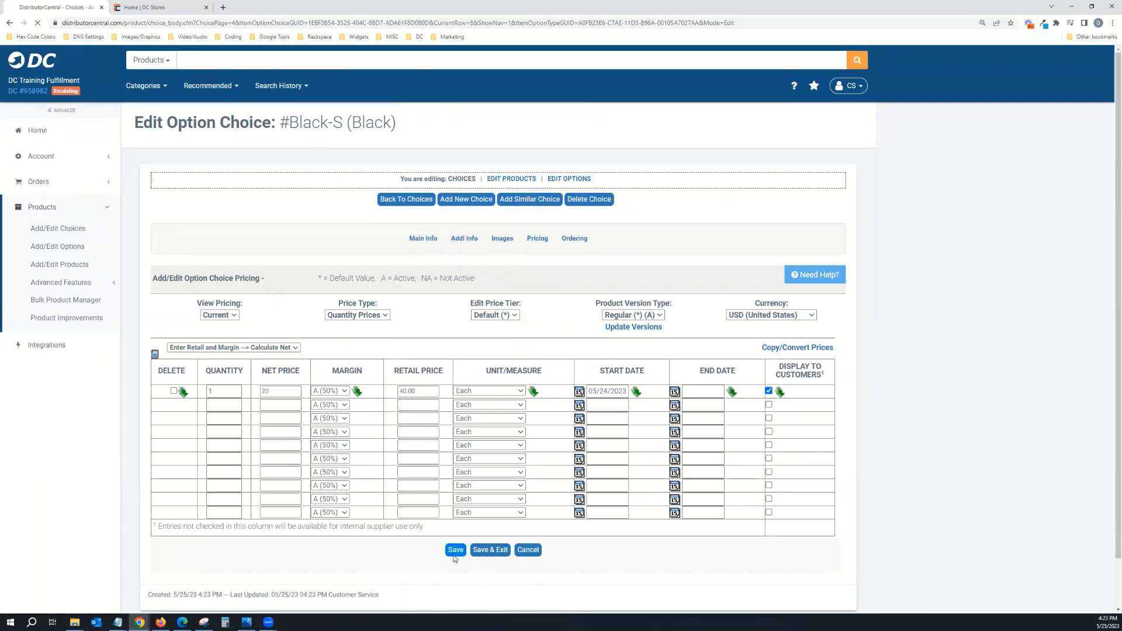
pyautogui.click(454, 549)
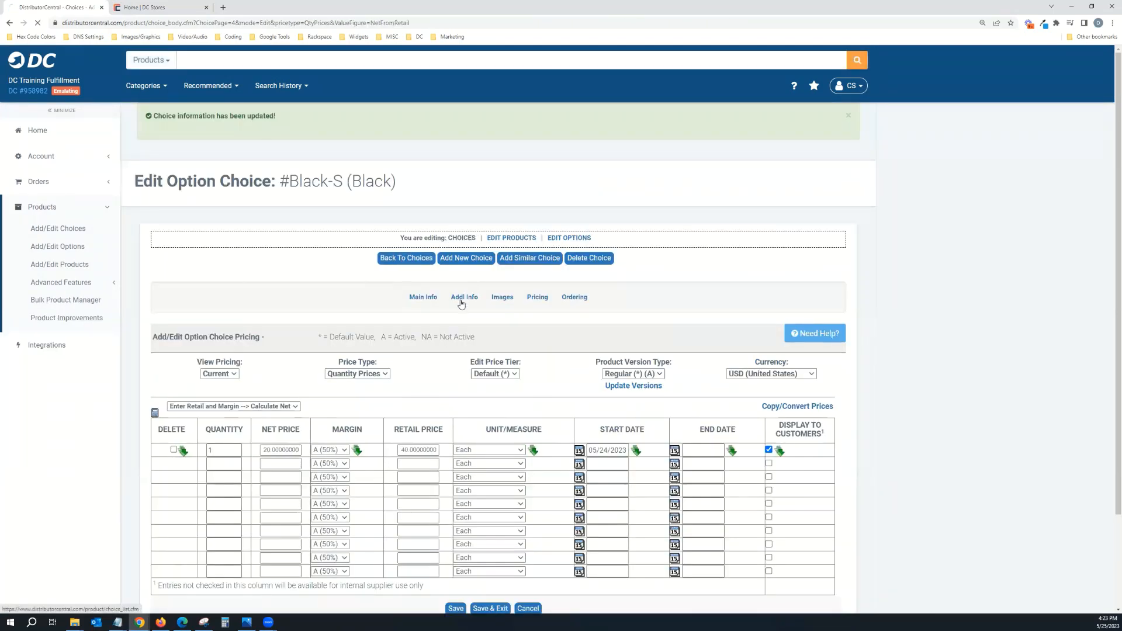
pyautogui.click(406, 257)
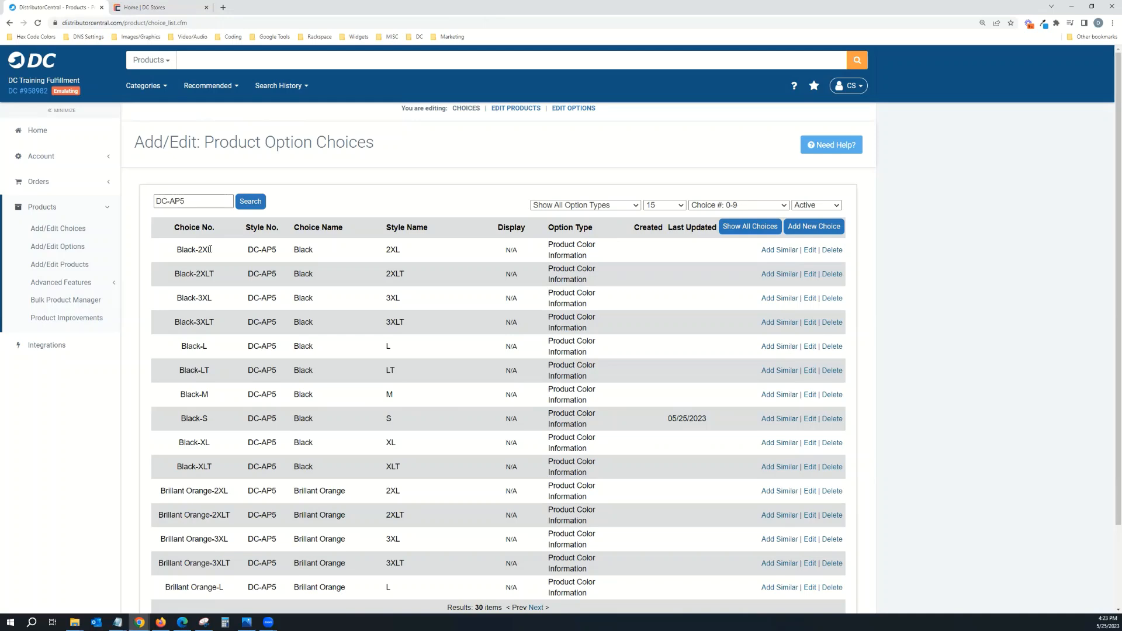
pyautogui.moveTo(428, 256)
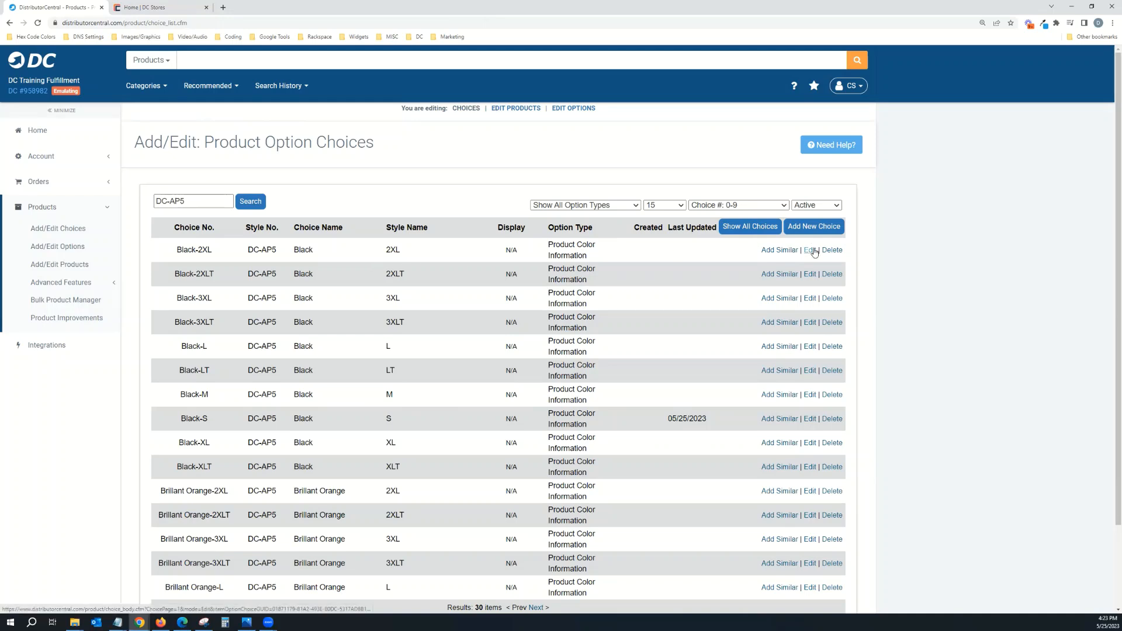
# Step: Reprice the Black-2XL choice to 42.00 retail and return to the choices list
pyautogui.click(808, 249)
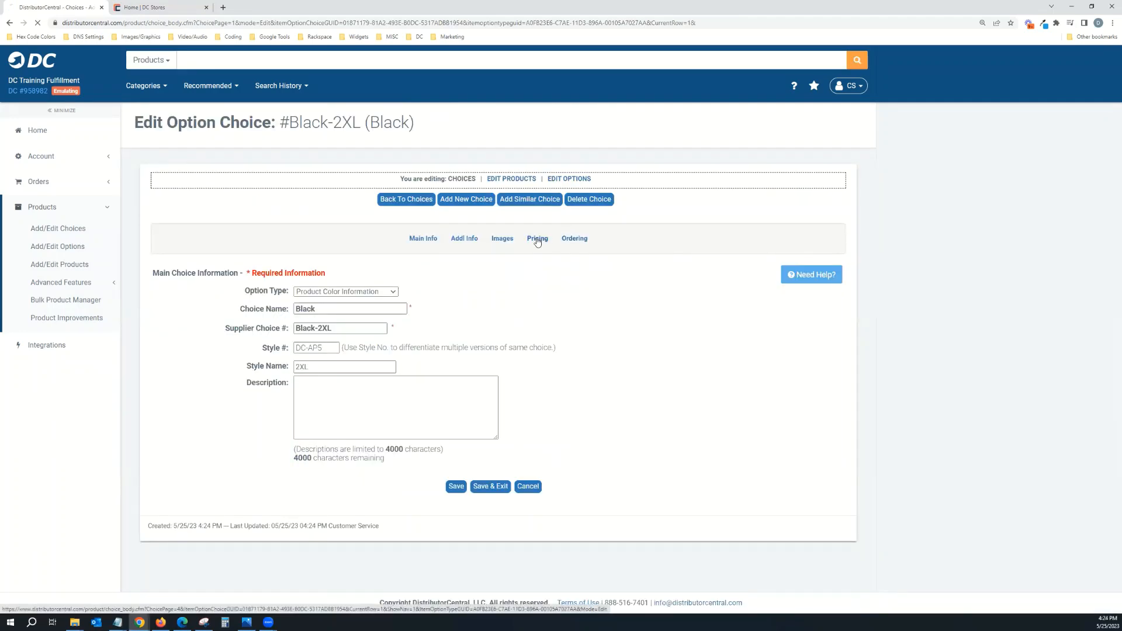
pyautogui.click(537, 238)
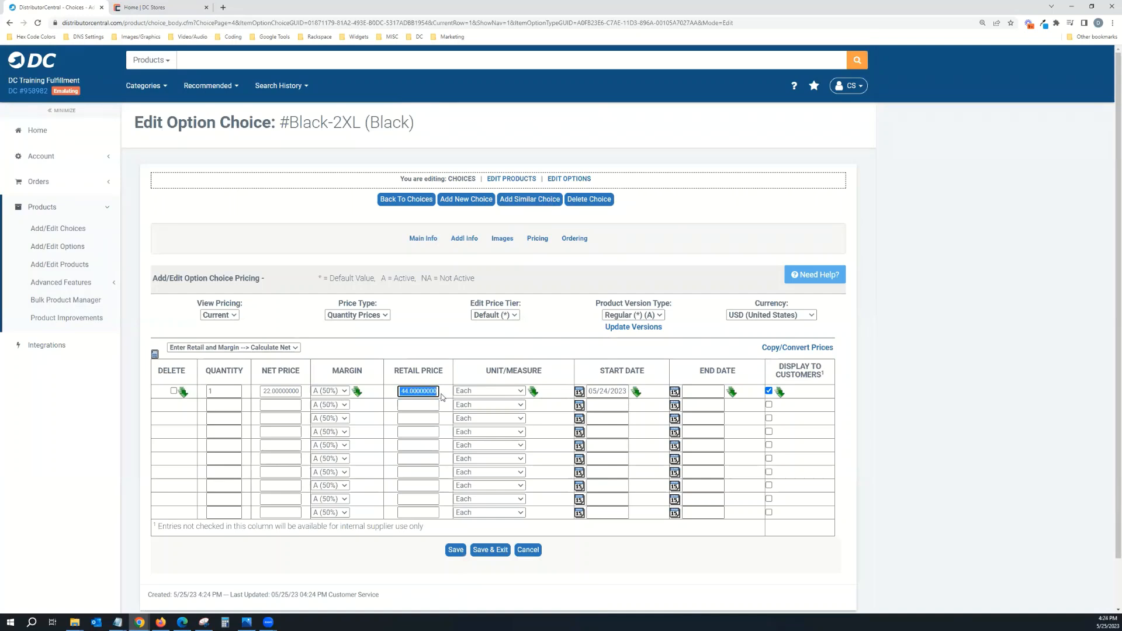
pyautogui.write('42.00')
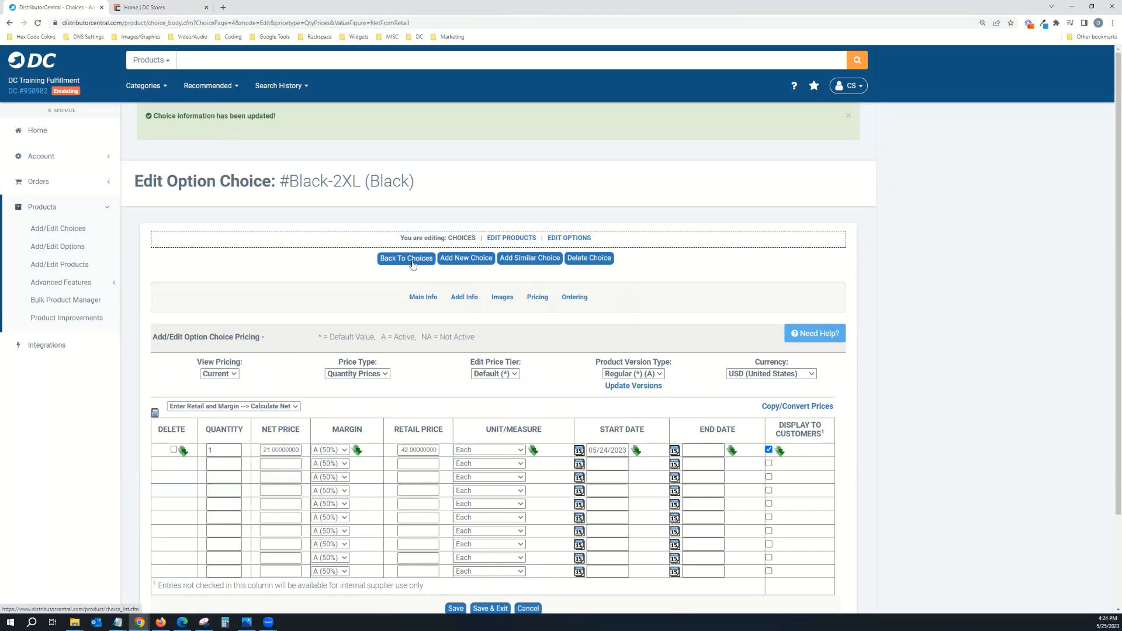
pyautogui.click(405, 258)
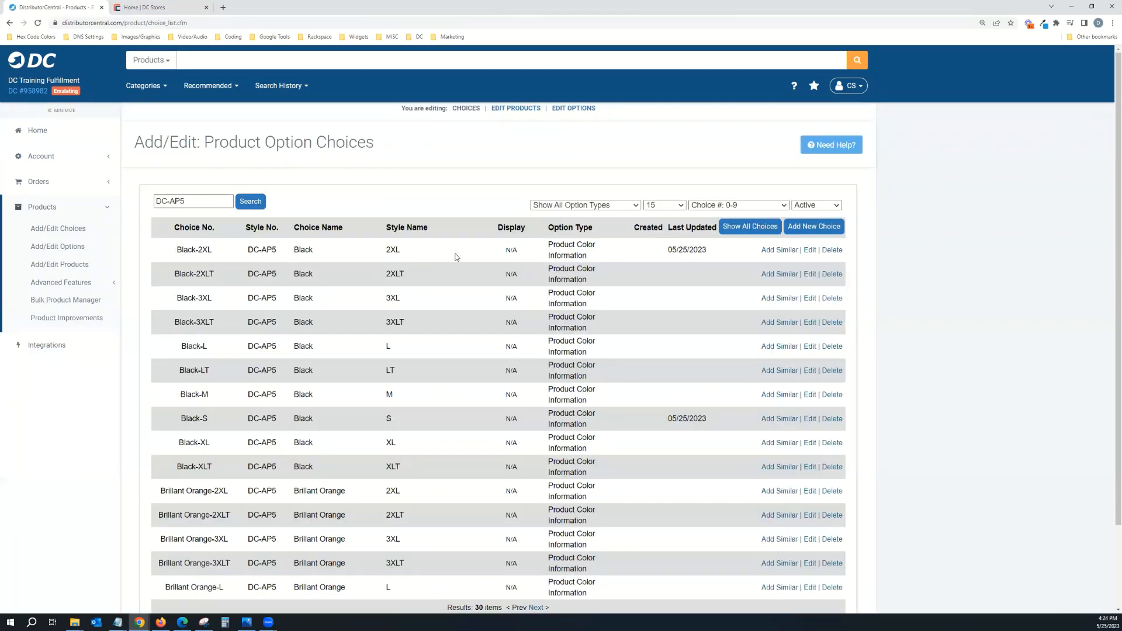
# Step: Create a new White-S choice from Black-S via Add Similar and save it
pyautogui.scroll(-3)
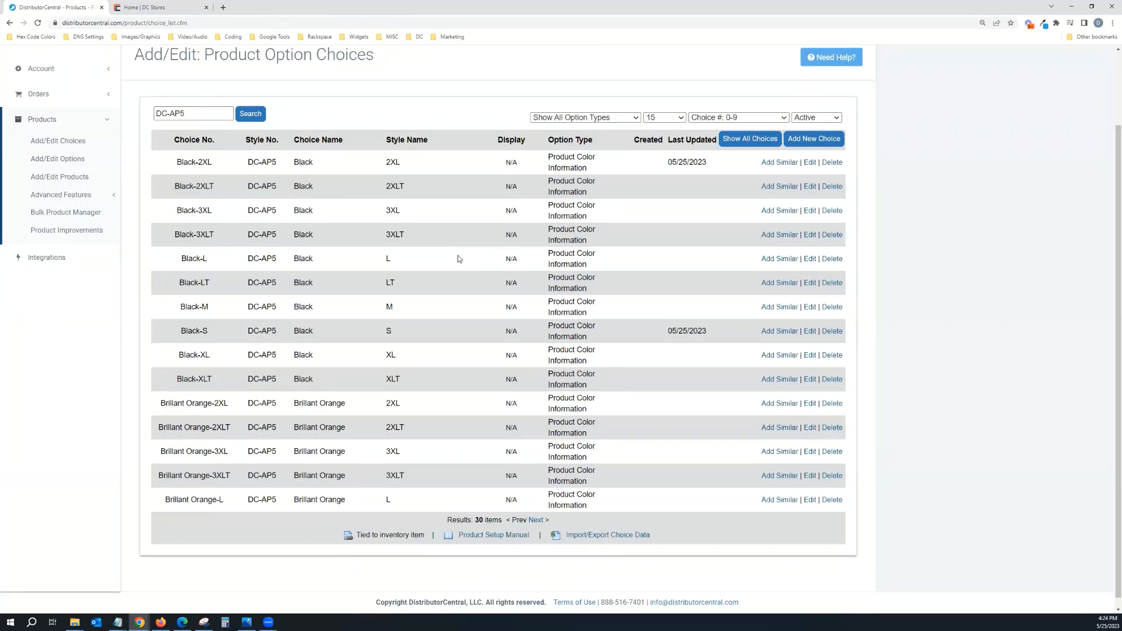
pyautogui.moveTo(371, 190)
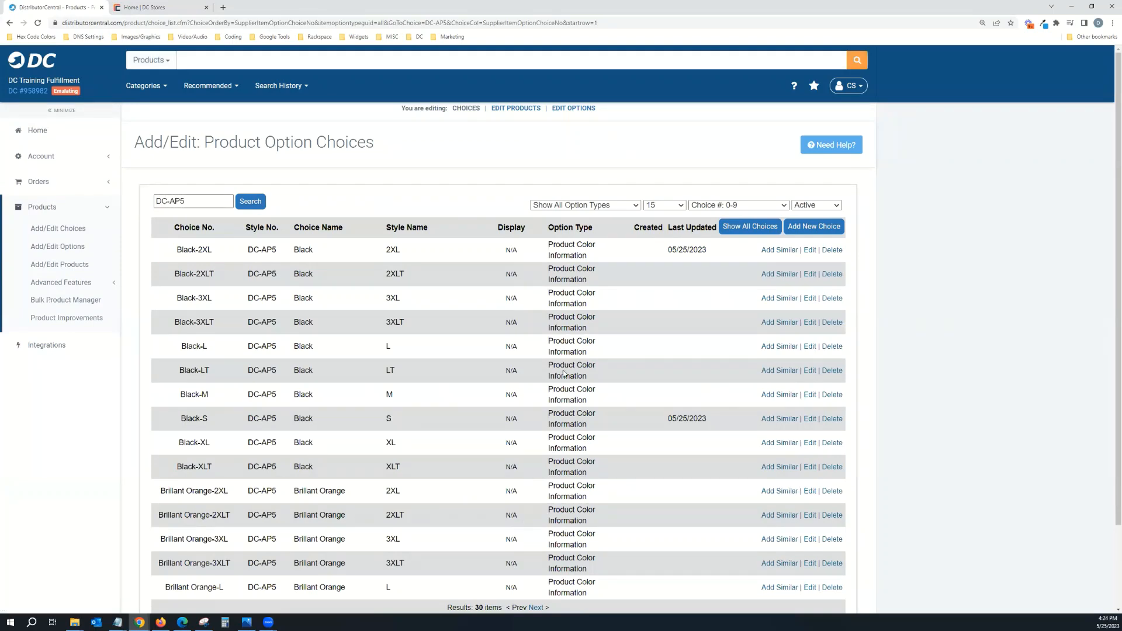
pyautogui.moveTo(190, 422)
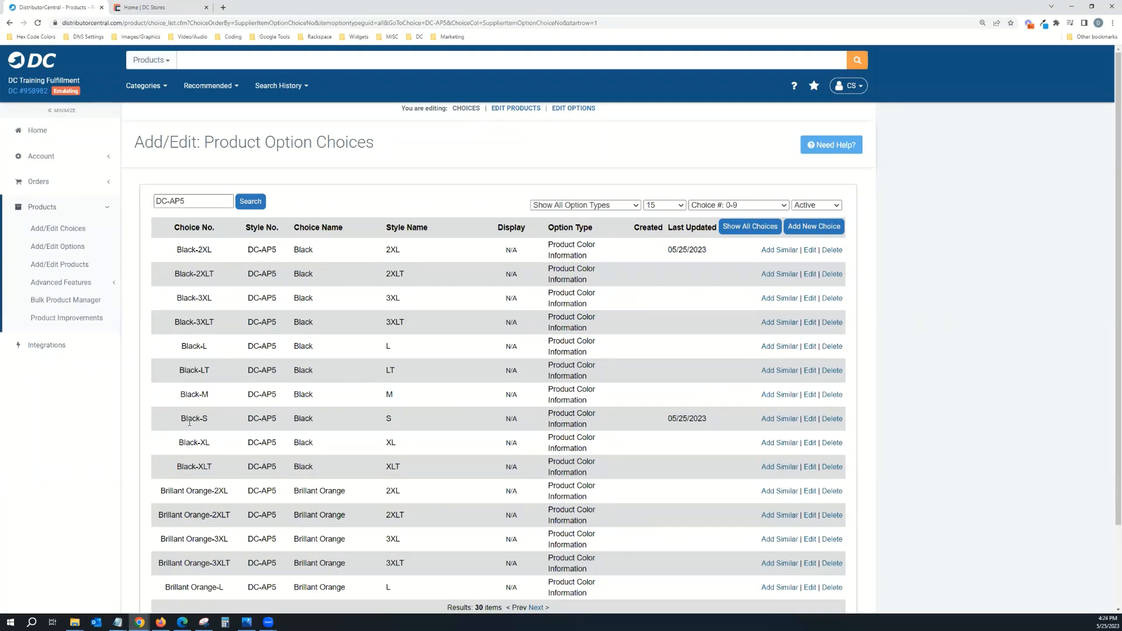
pyautogui.moveTo(852, 409)
pyautogui.write('Bl')
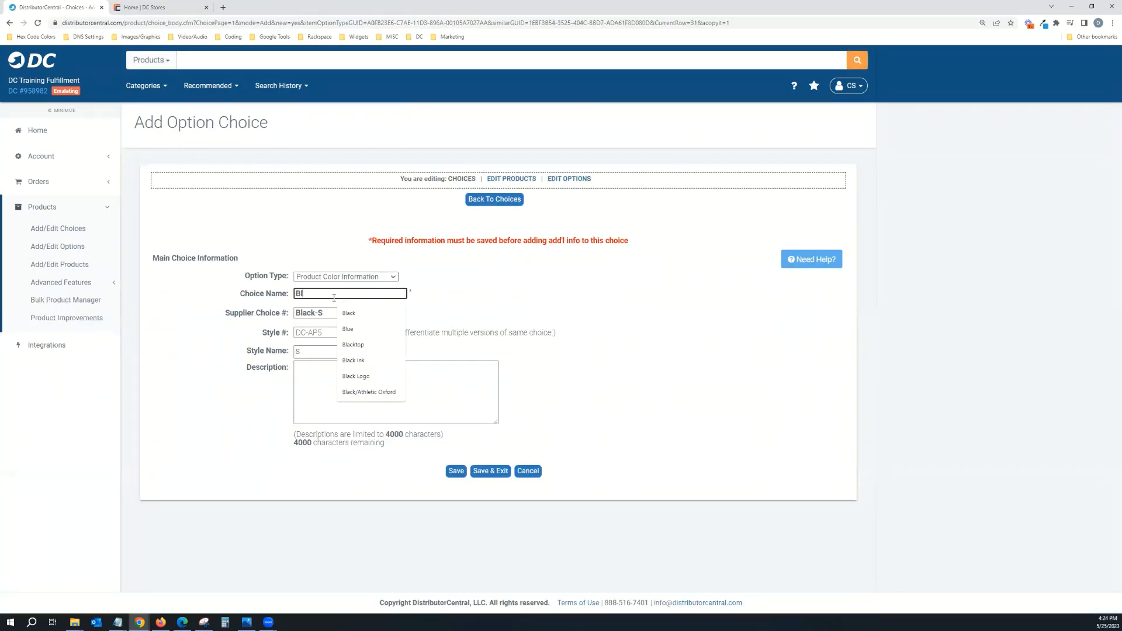
pyautogui.write('White-S')
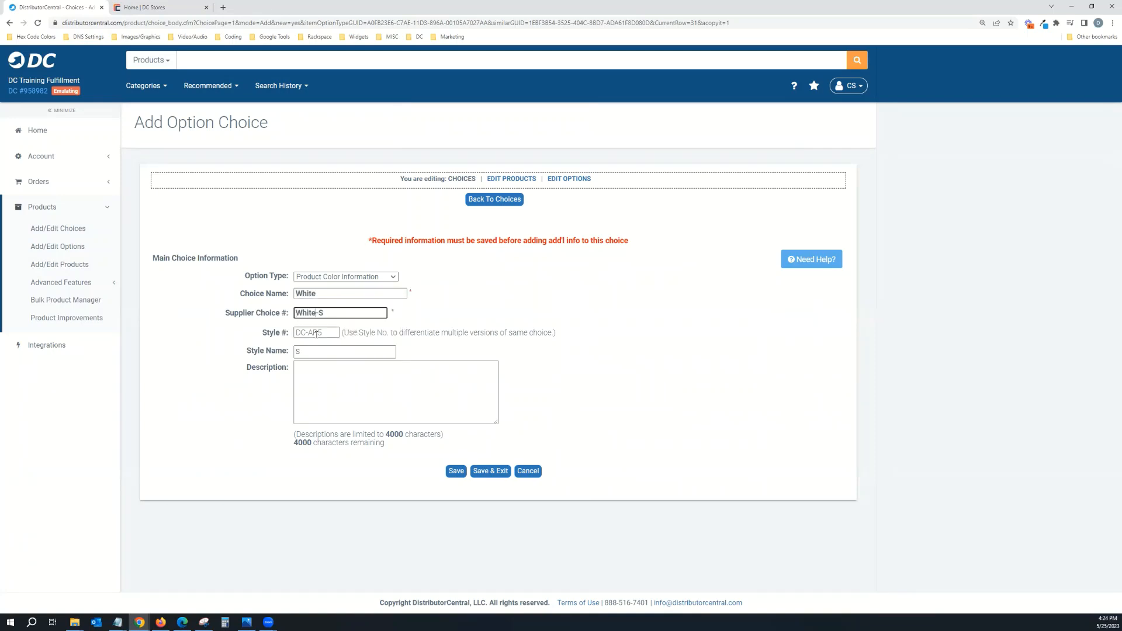
pyautogui.click(456, 471)
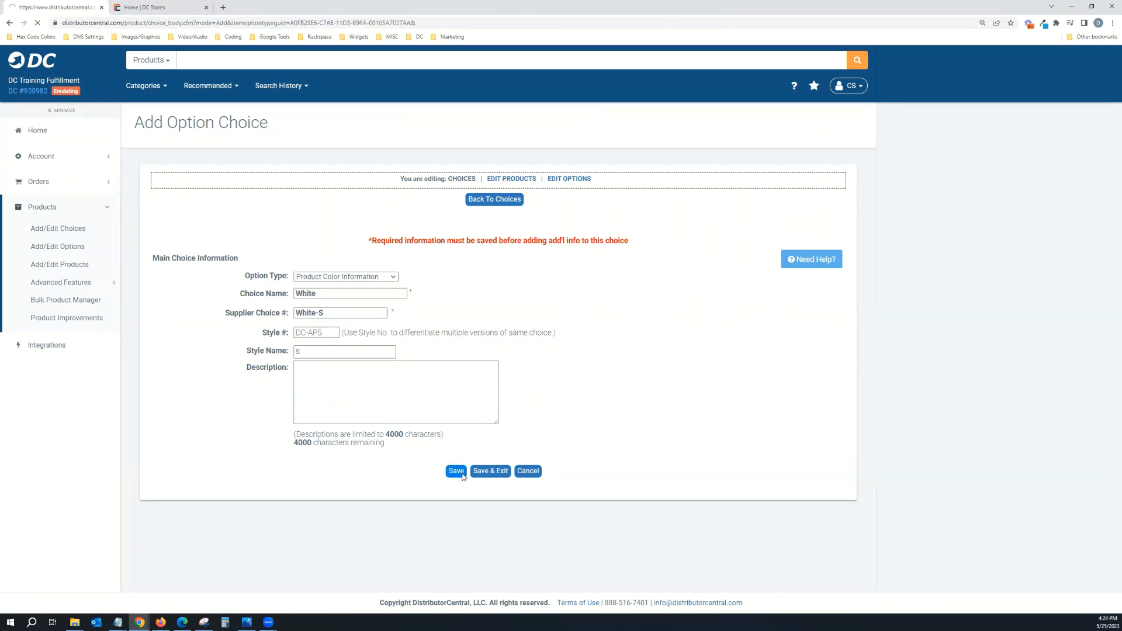
pyautogui.click(456, 471)
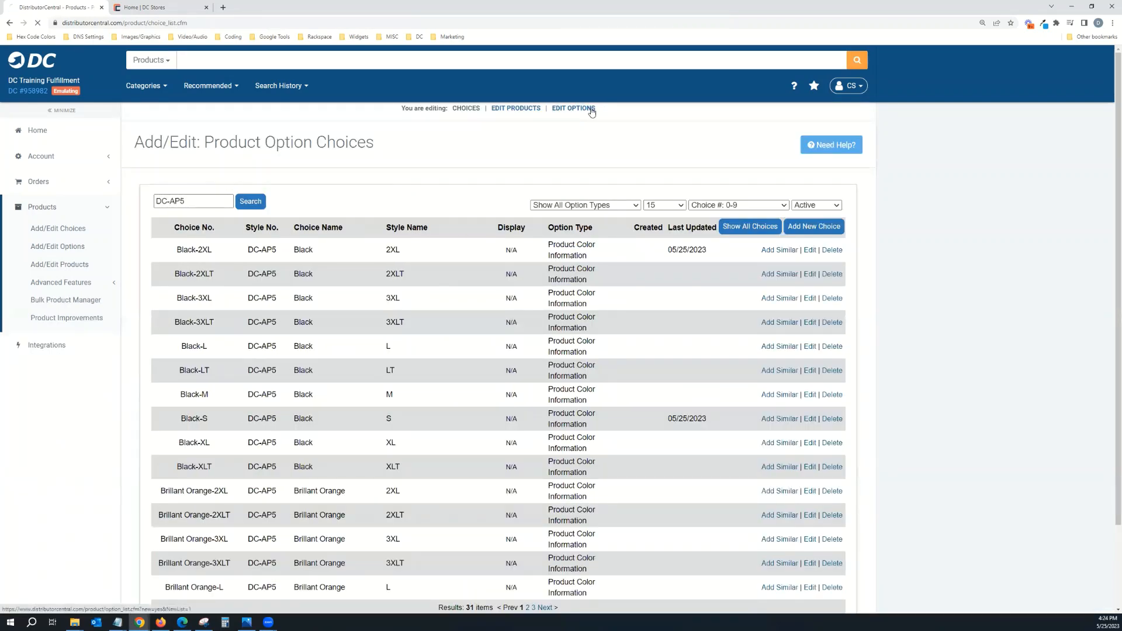
# Step: Edit the DC-AP5 PCS option, move White-S into its assigned choices, and save
pyautogui.click(572, 107)
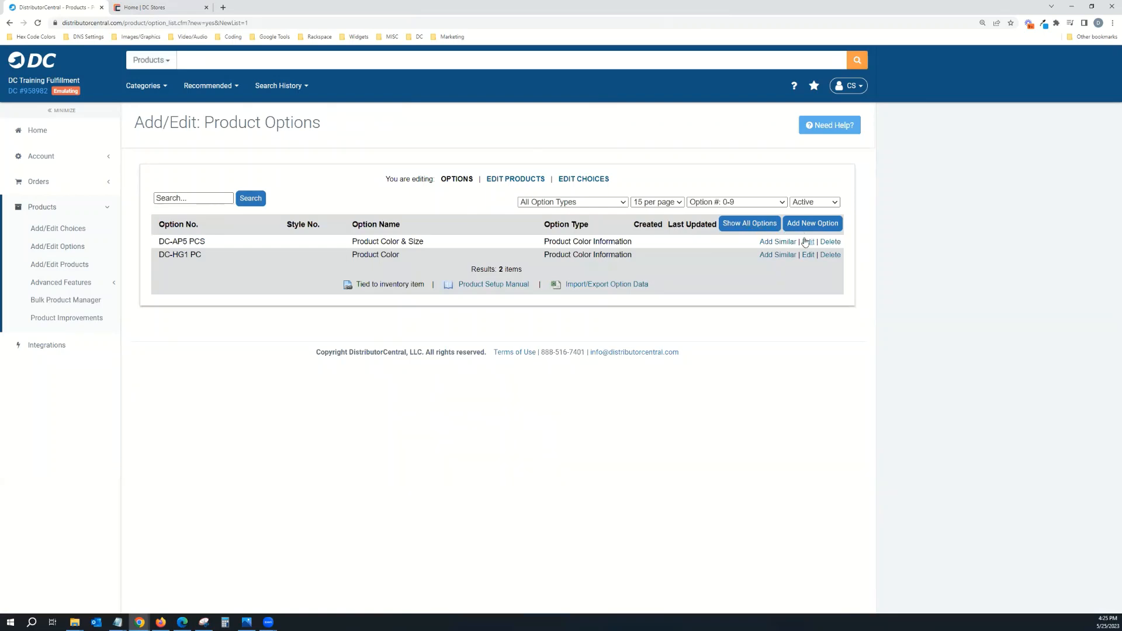
pyautogui.click(808, 241)
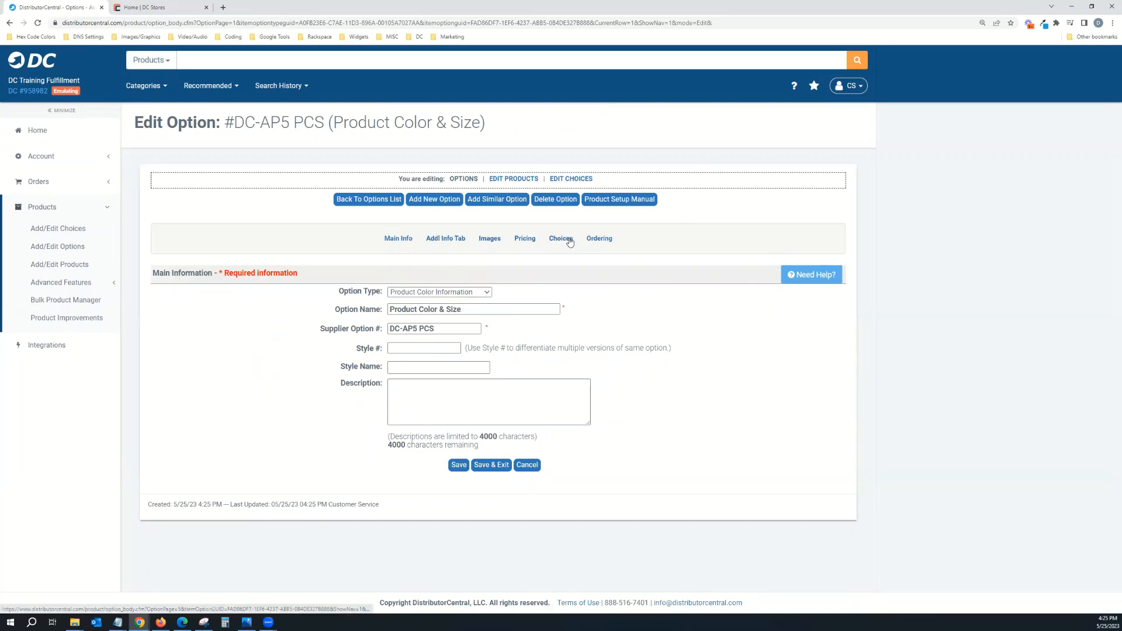
pyautogui.click(560, 239)
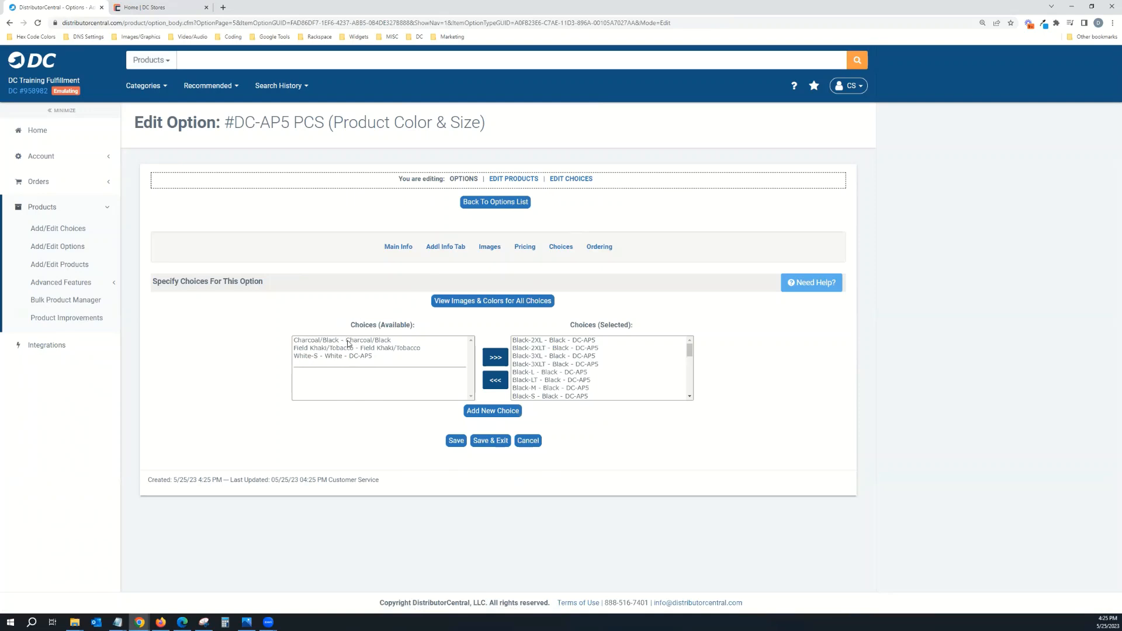
pyautogui.click(334, 356)
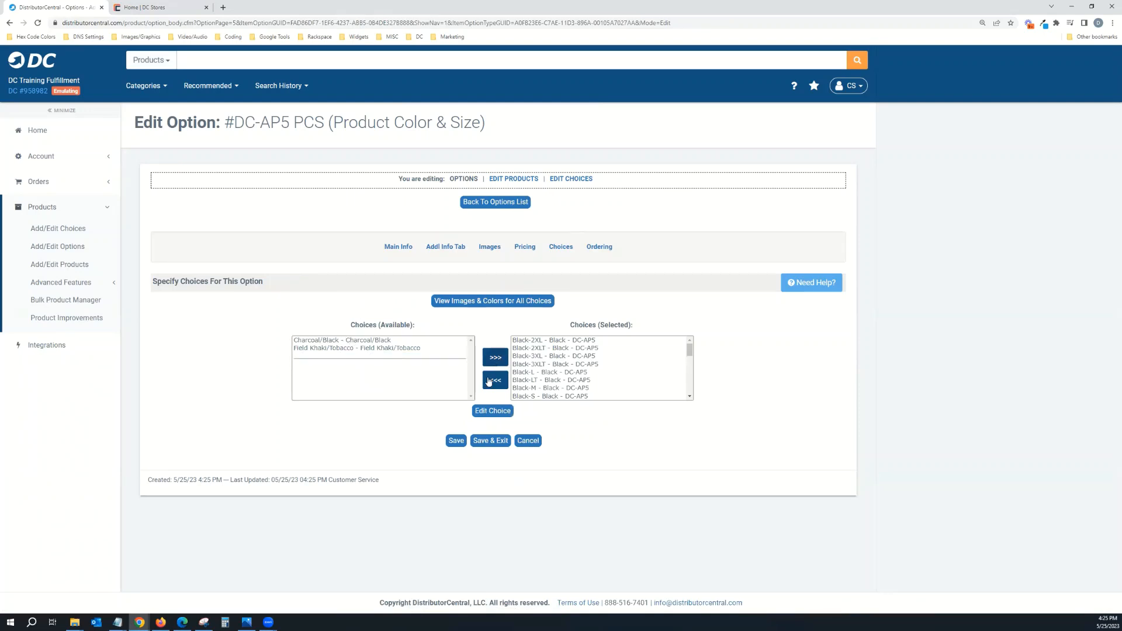
pyautogui.click(456, 440)
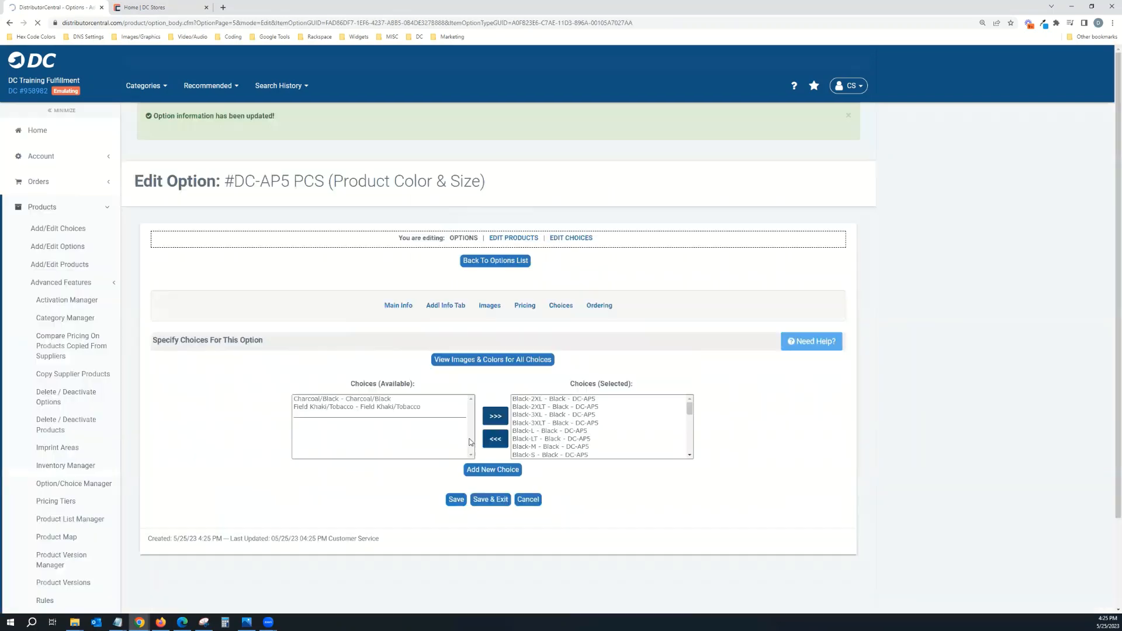
pyautogui.click(598, 305)
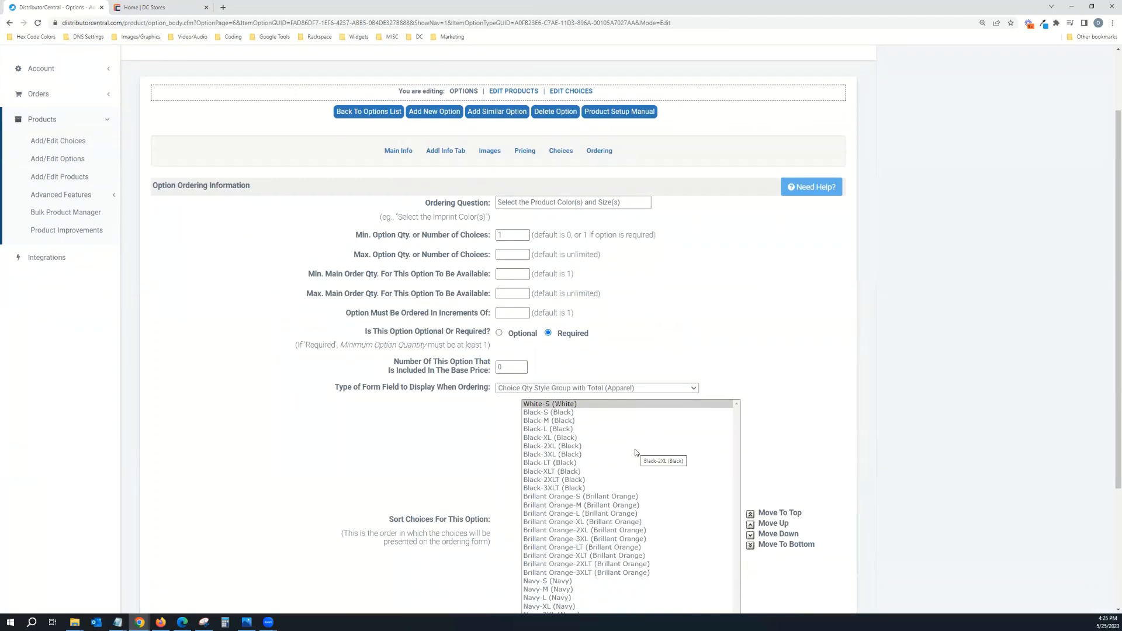
# Step: Move White-S to the bottom of the Sort Choices order and save
pyautogui.scroll(-3)
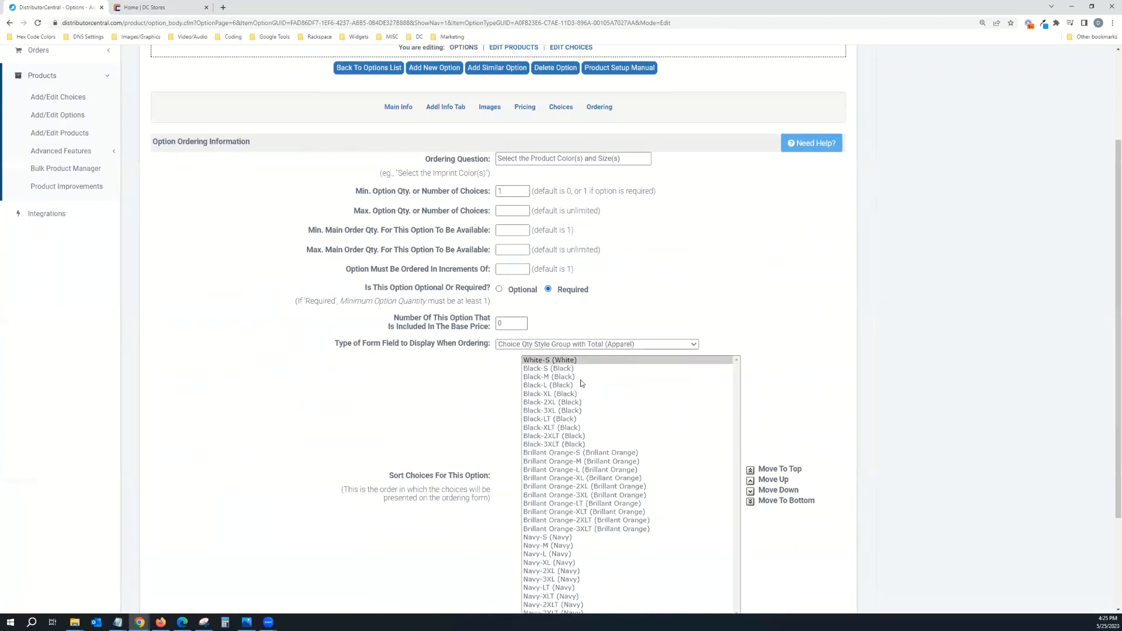
pyautogui.scroll(-3)
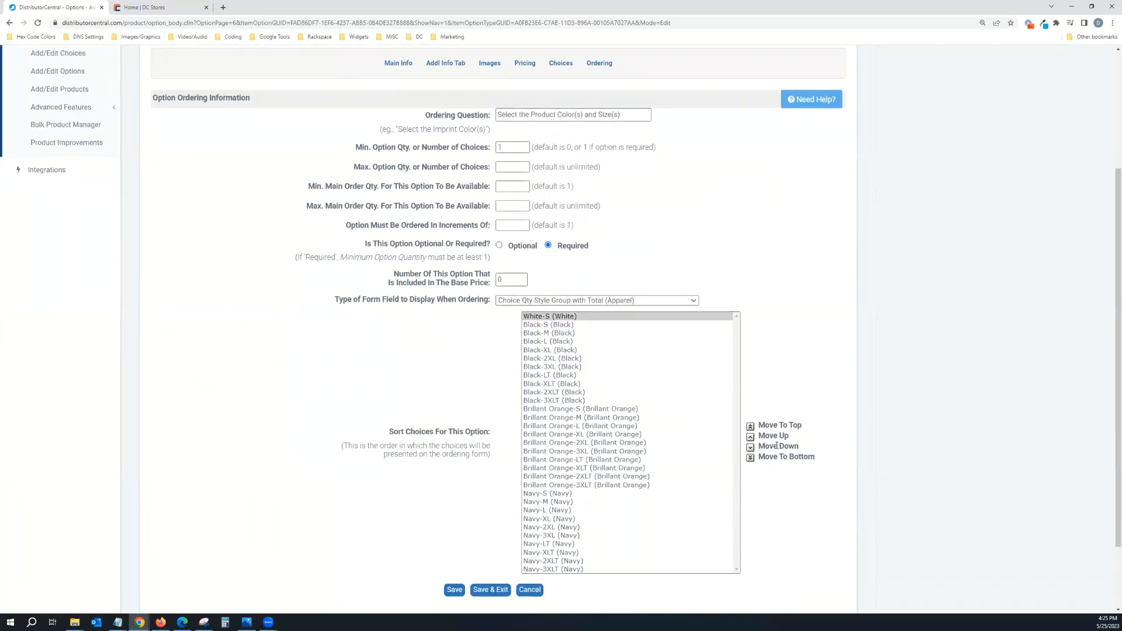
pyautogui.click(786, 457)
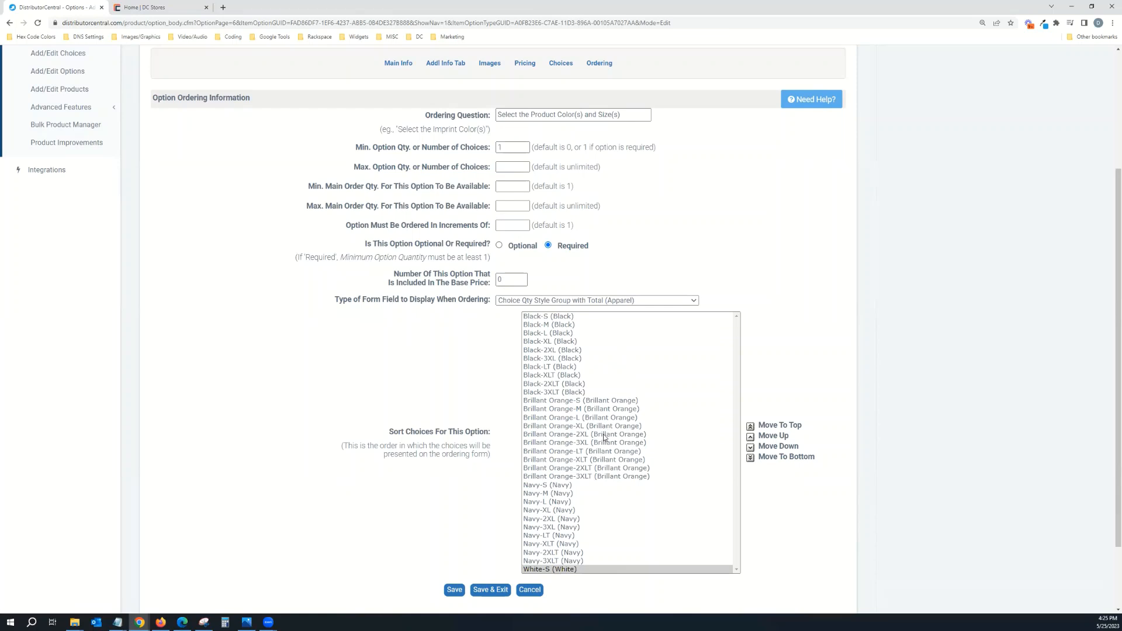
pyautogui.moveTo(558, 582)
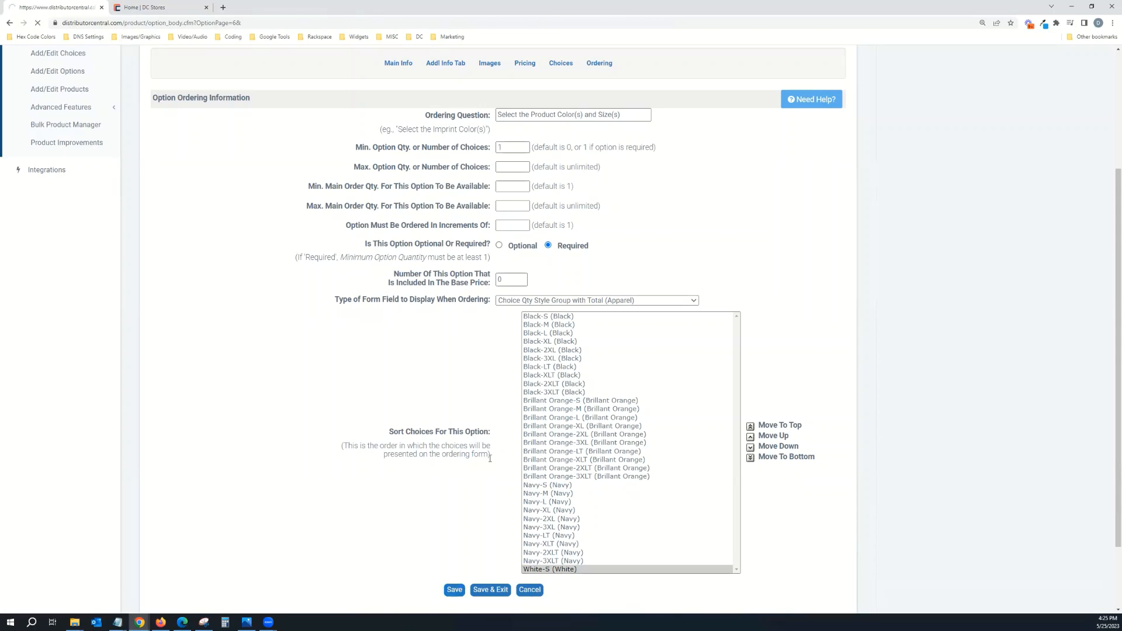
pyautogui.click(454, 589)
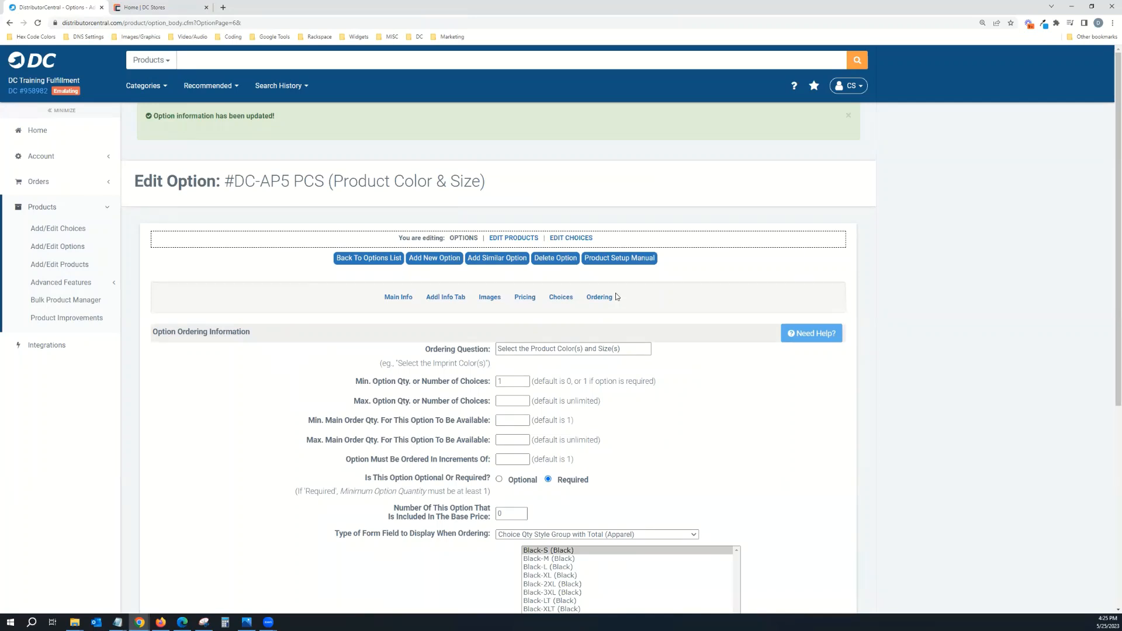
pyautogui.moveTo(136, 209)
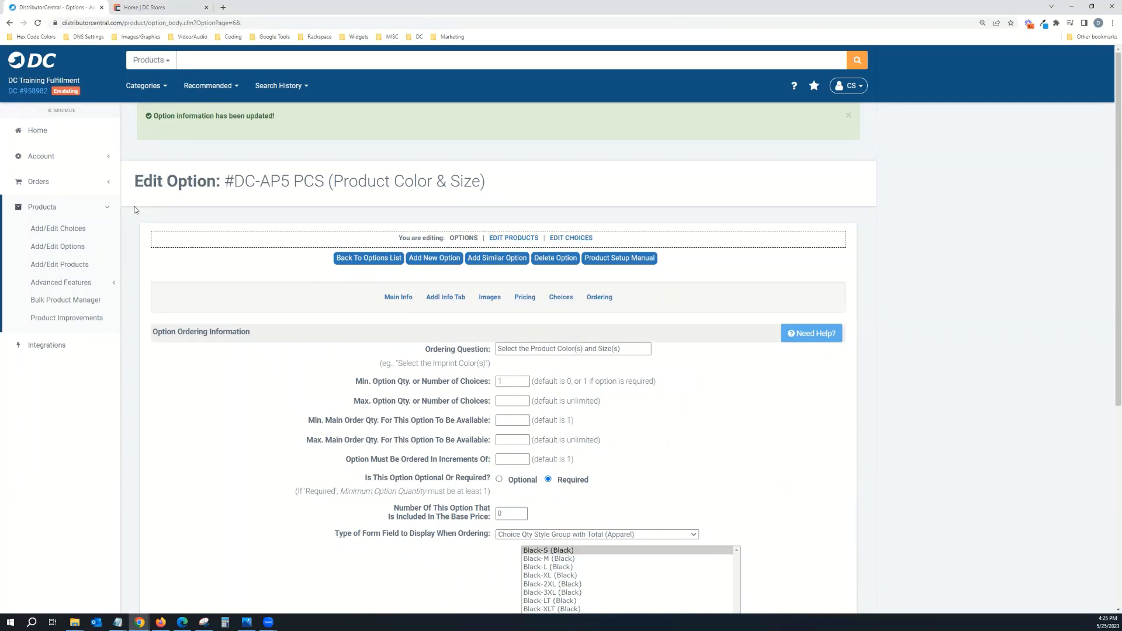